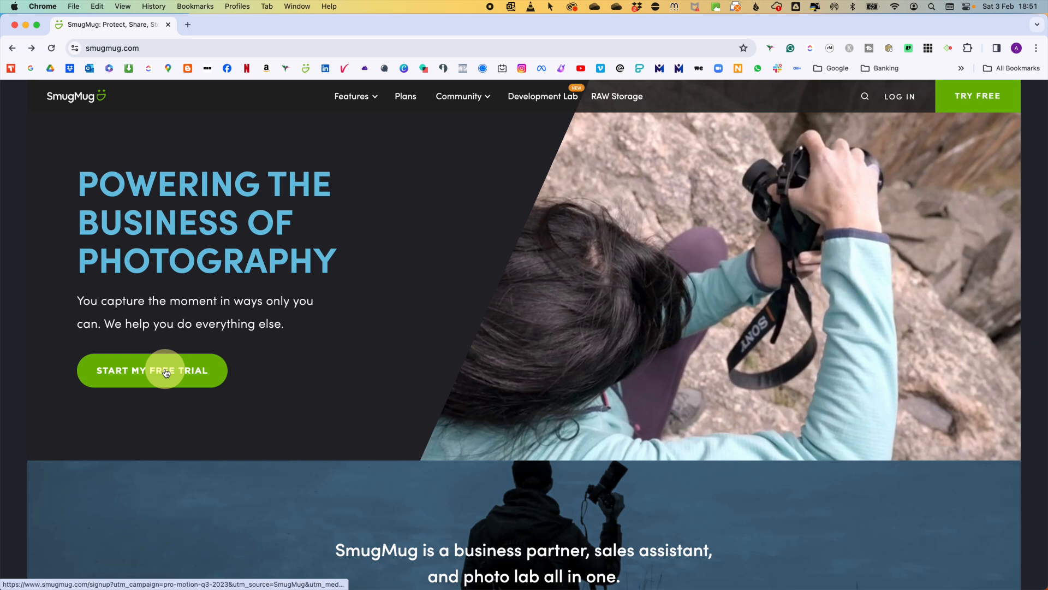
left_click(152, 370)
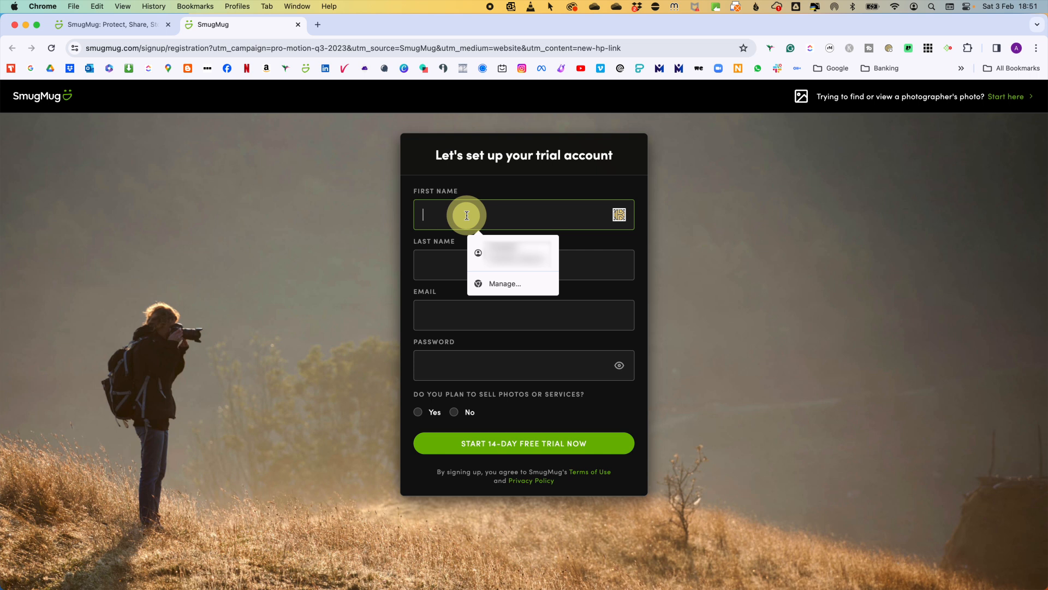
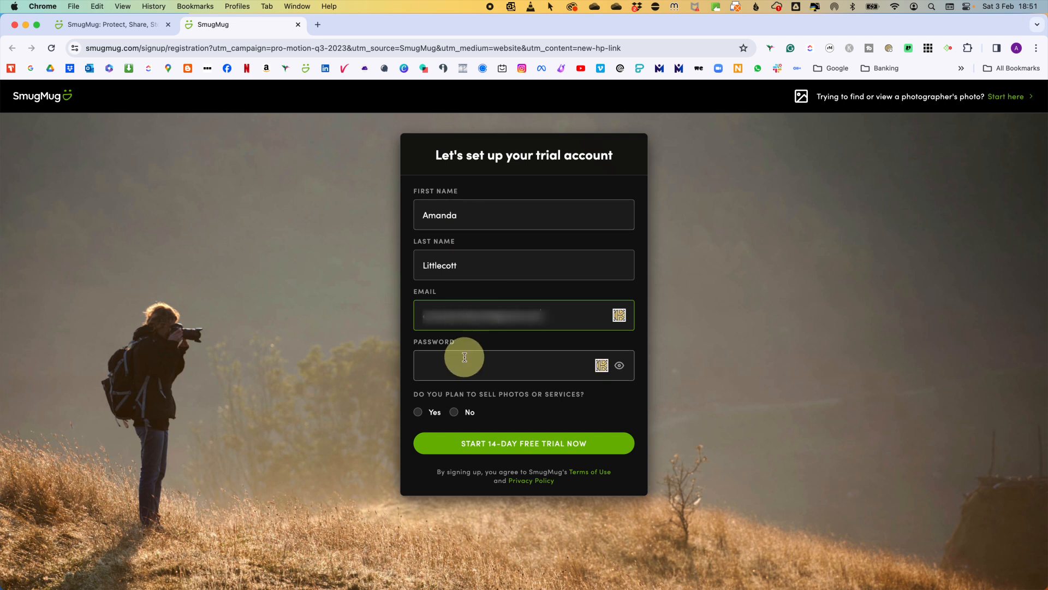
left_click(523, 364)
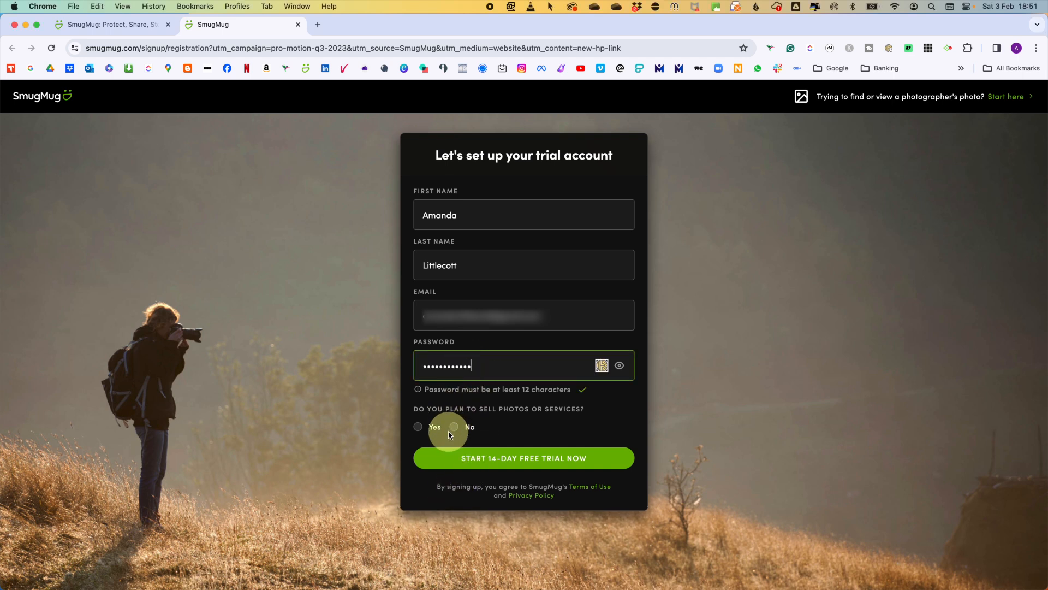
left_click(453, 427)
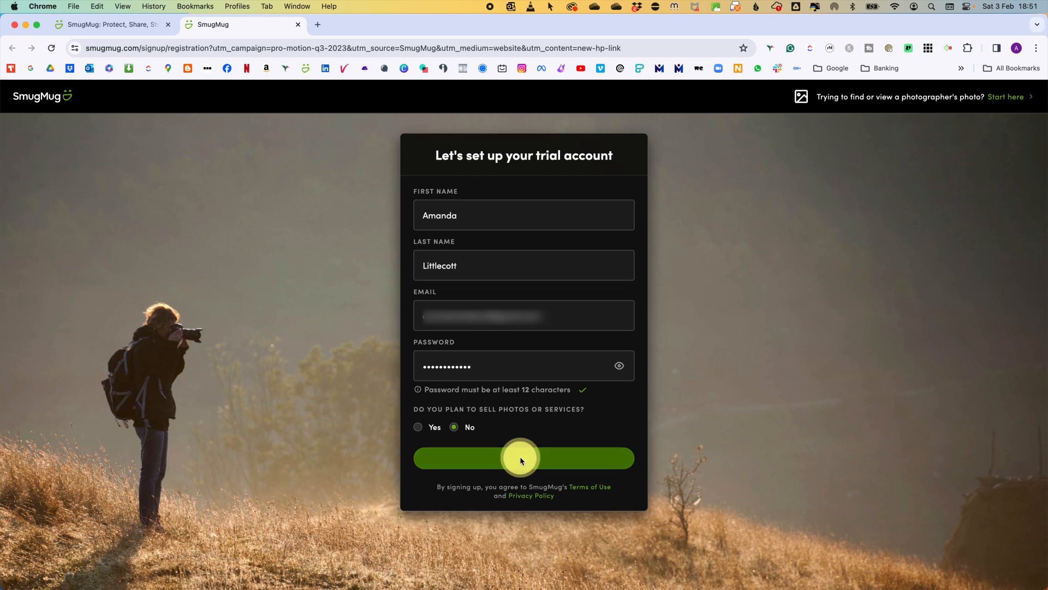
left_click(524, 458)
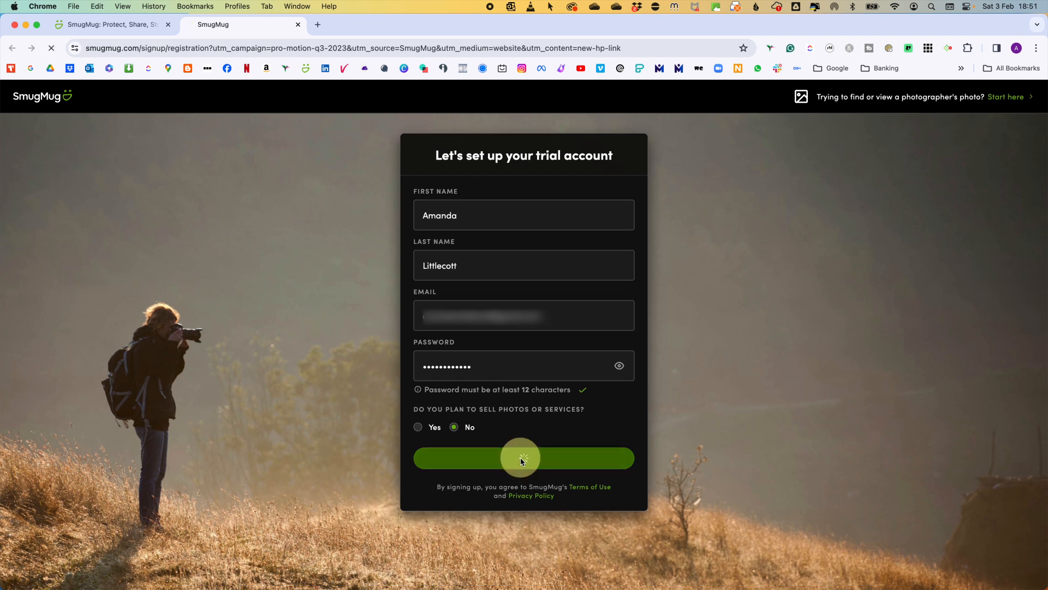
left_click(524, 457)
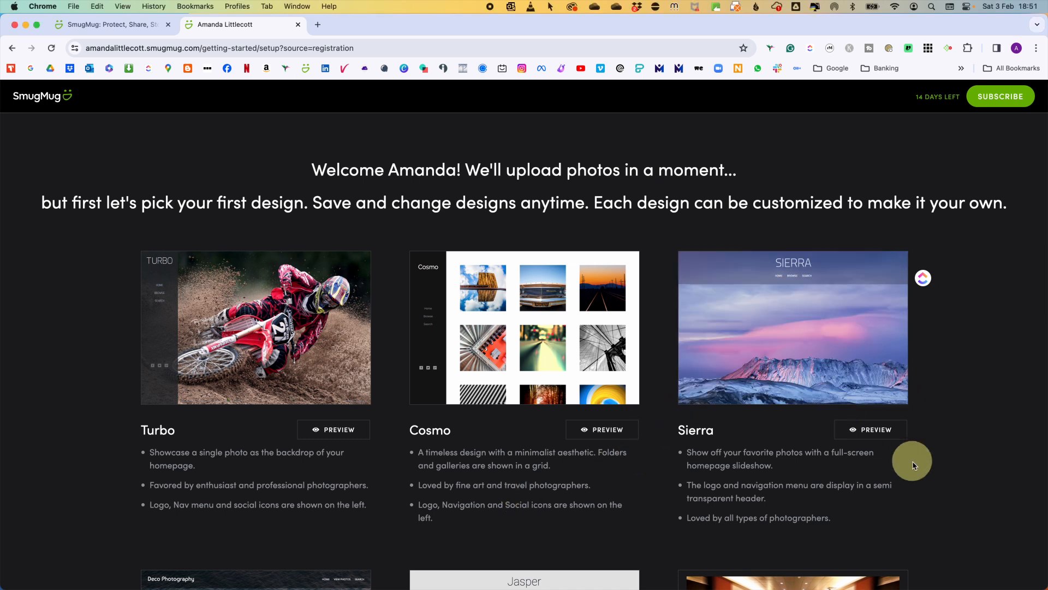
Step: Open the full preview of the Sierra design from the design picker
left_click(870, 429)
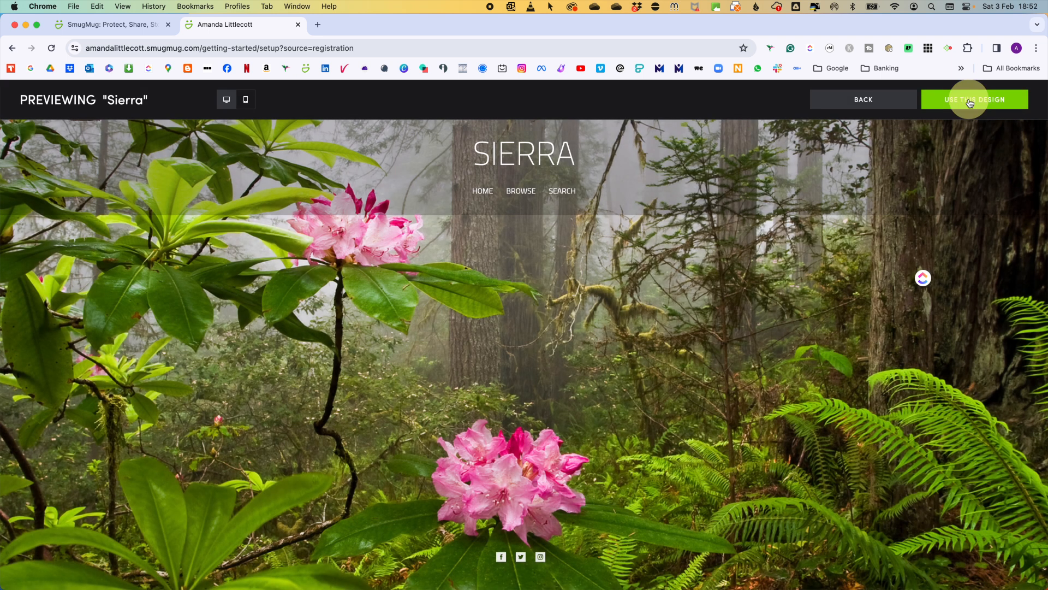
Step: Use the Sierra design and upload 1. Adventures_001.jpg into My Homepage Slideshow
left_click(974, 98)
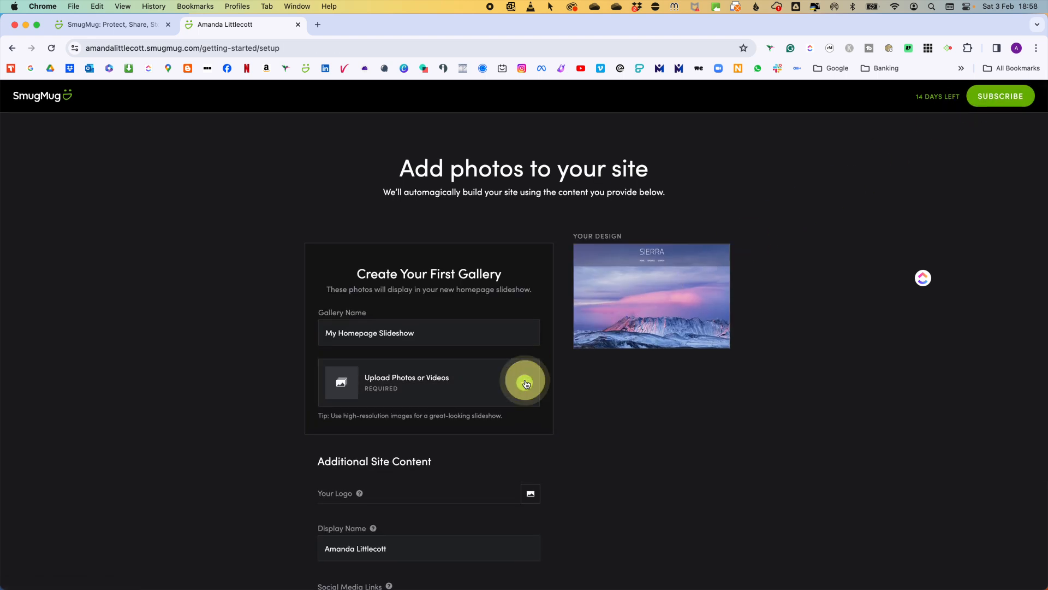
left_click(525, 382)
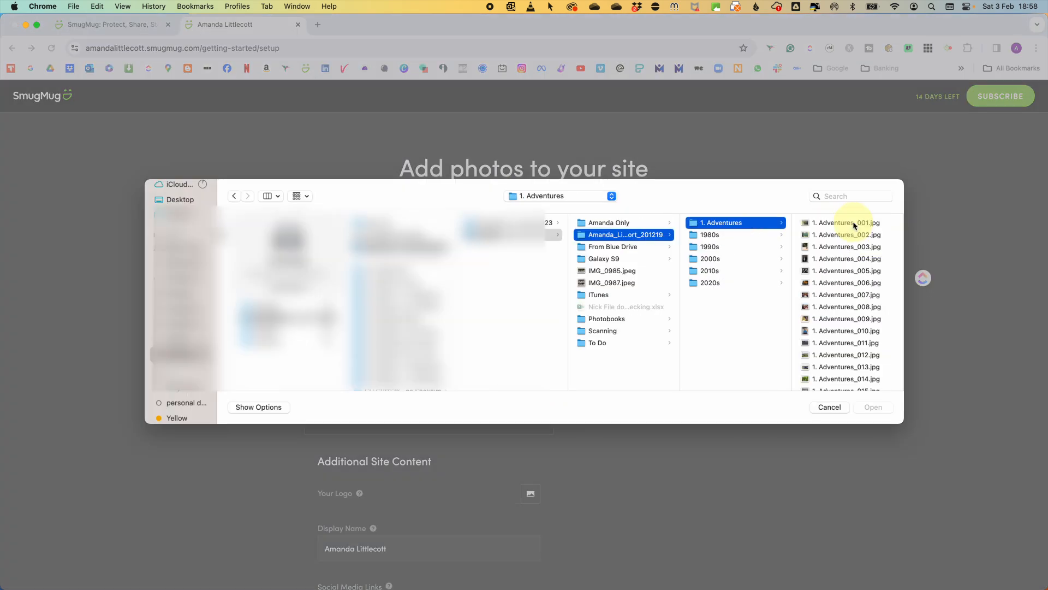
left_click(847, 223)
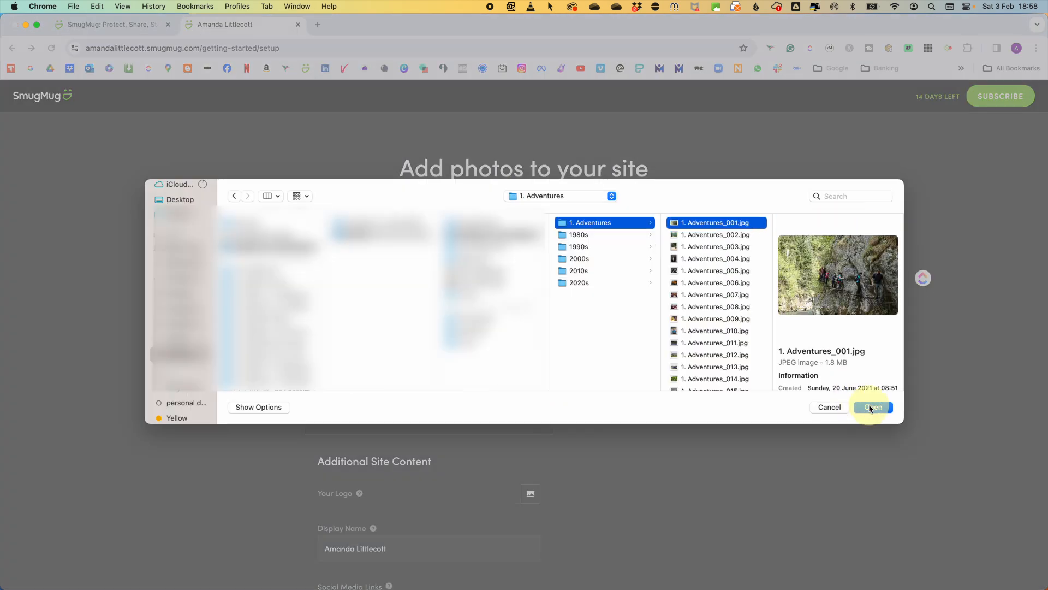
left_click(872, 408)
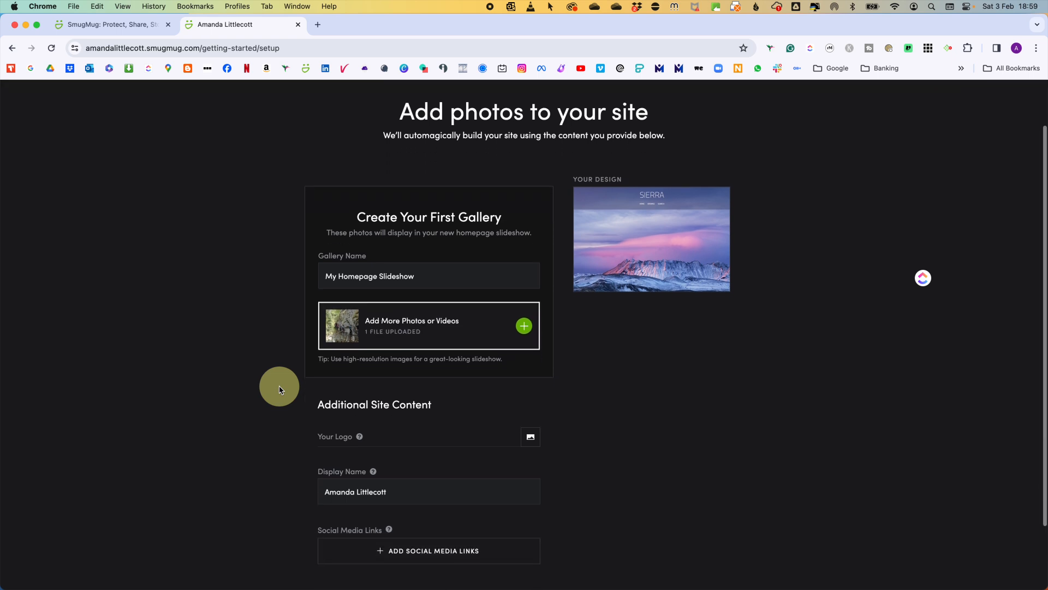
scroll("down", 3)
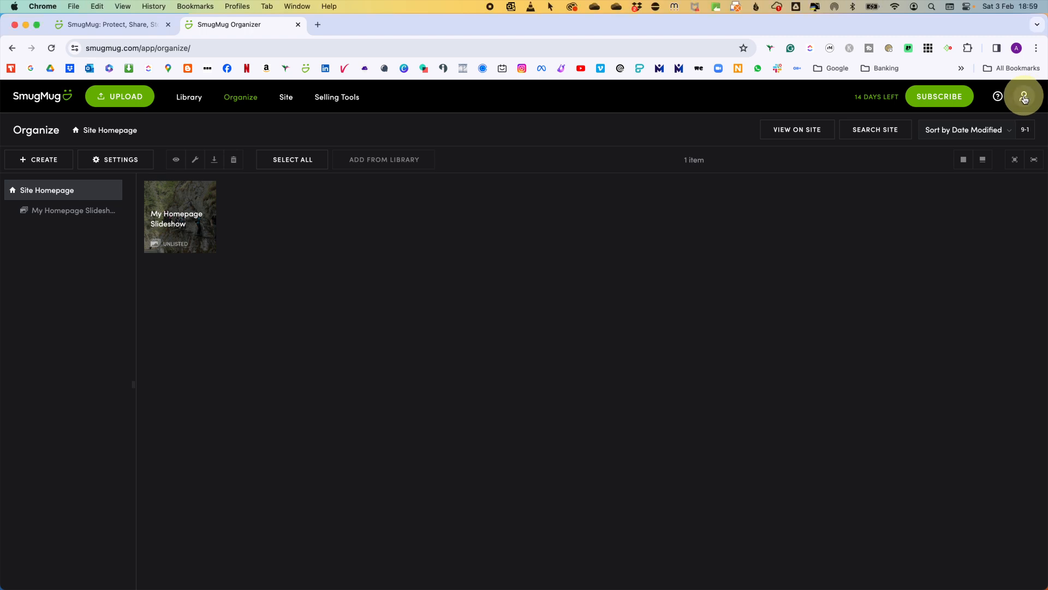
left_click(1024, 96)
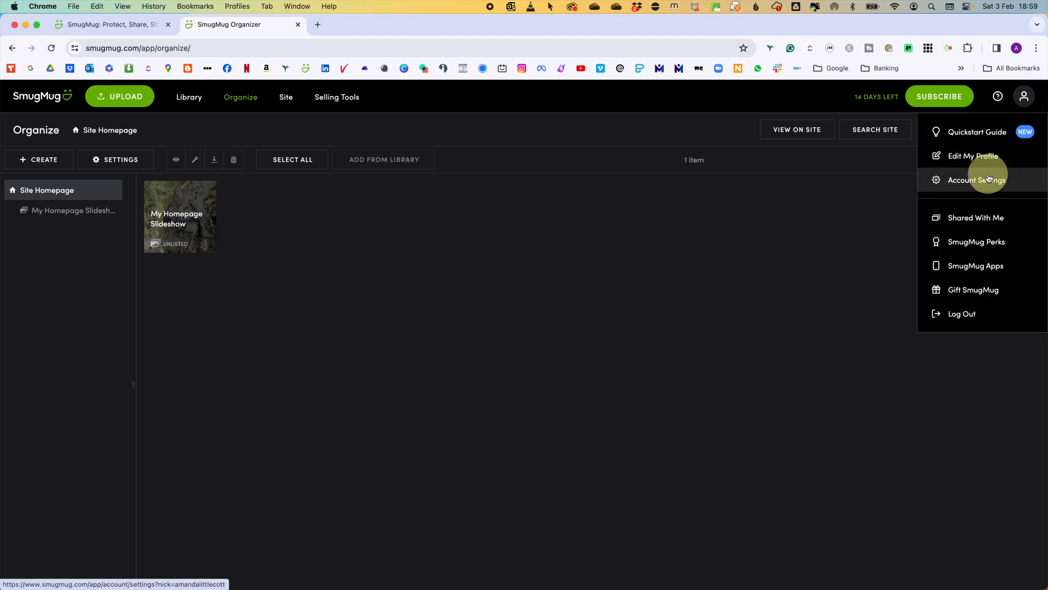
mouse_move(977, 156)
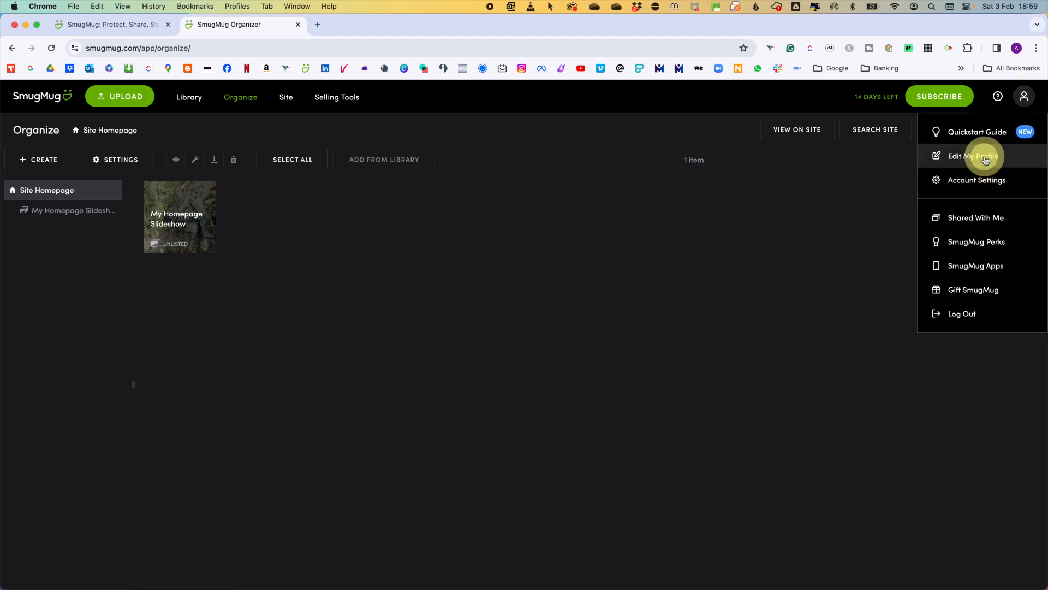
left_click(967, 156)
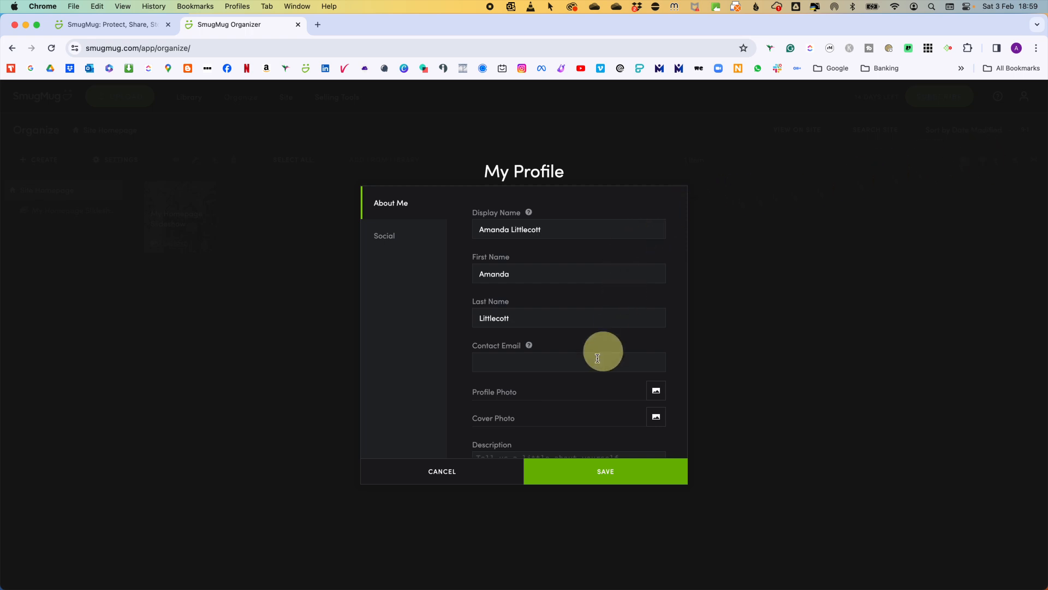
mouse_move(654, 420)
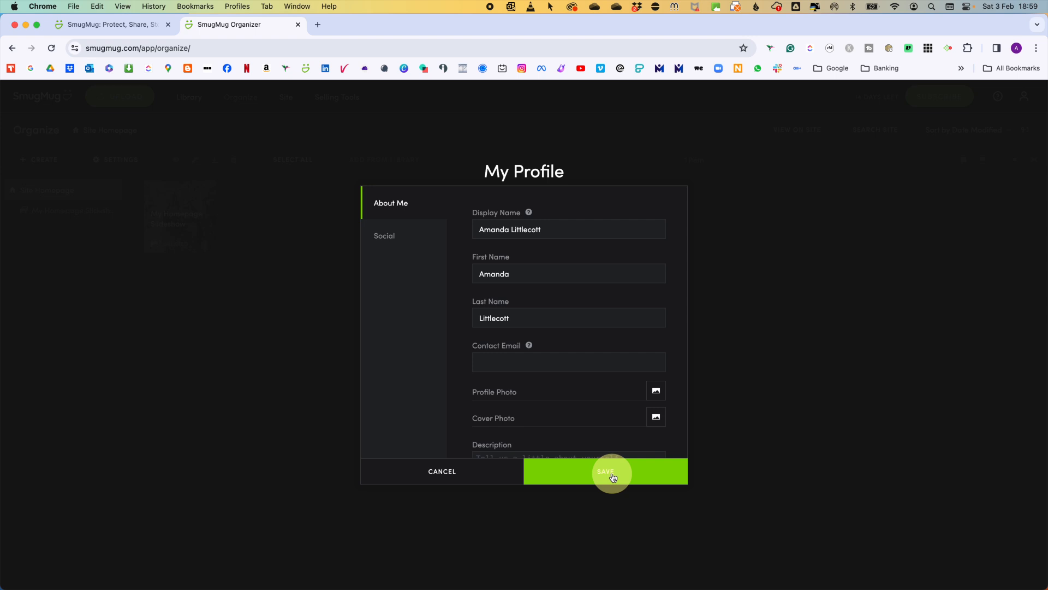
left_click(604, 470)
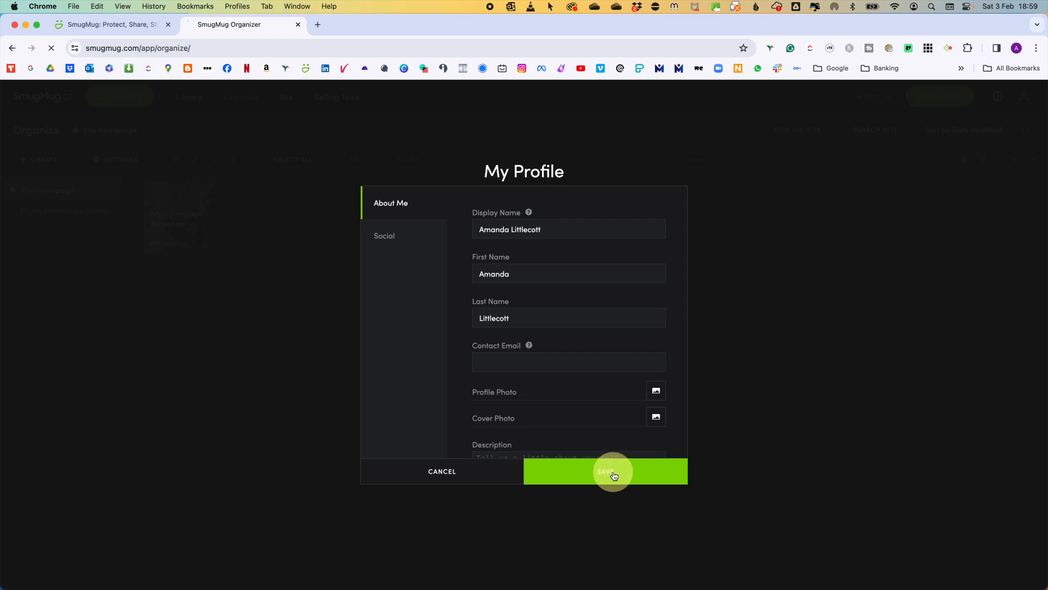
left_click(604, 471)
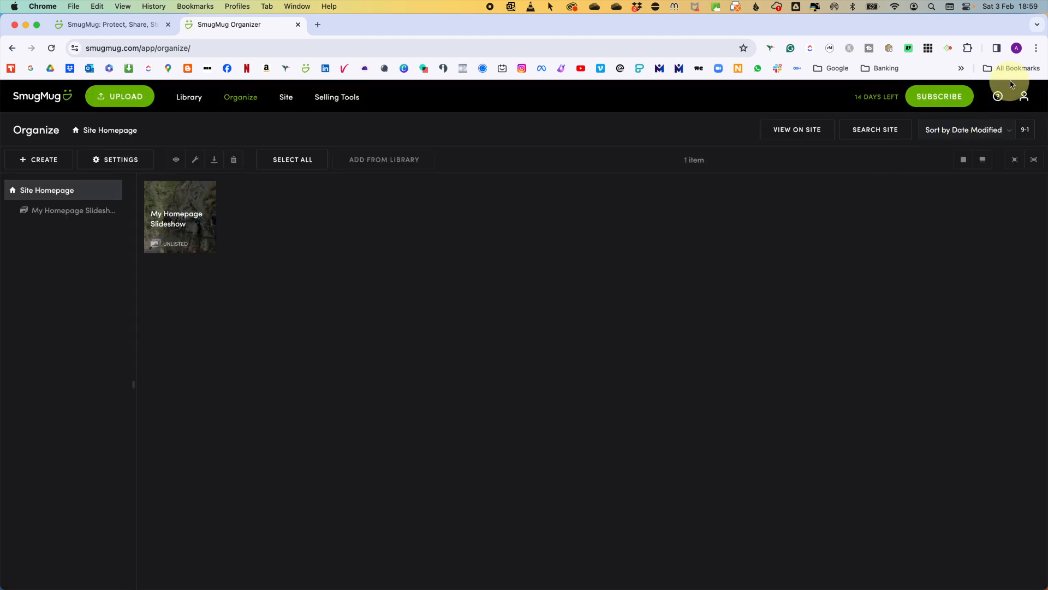
Step: In Account Settings Notifications, switch Failed Password Attempts email alerts On
left_click(1024, 96)
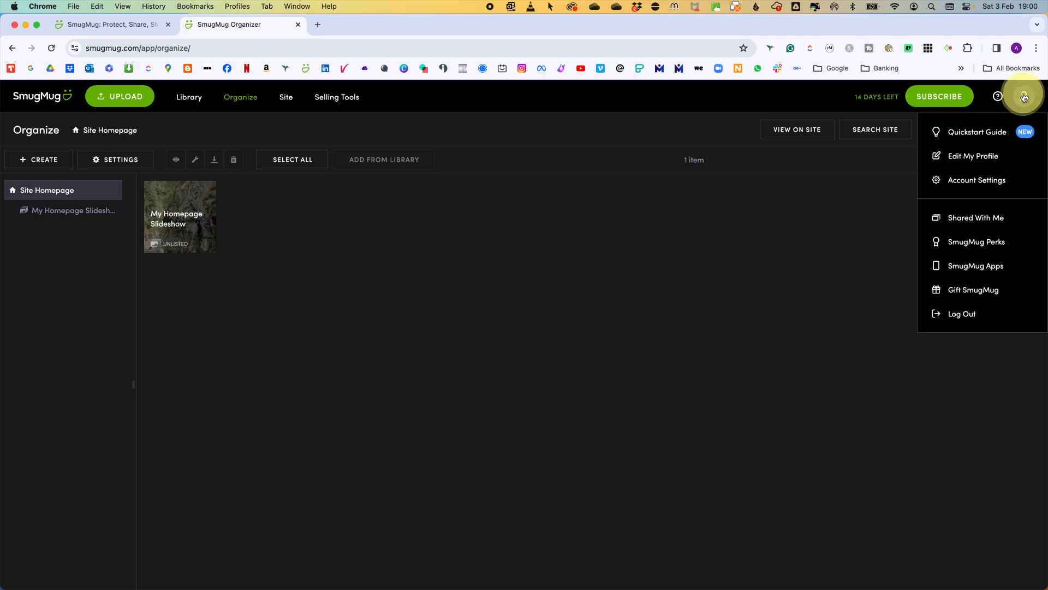
left_click(976, 179)
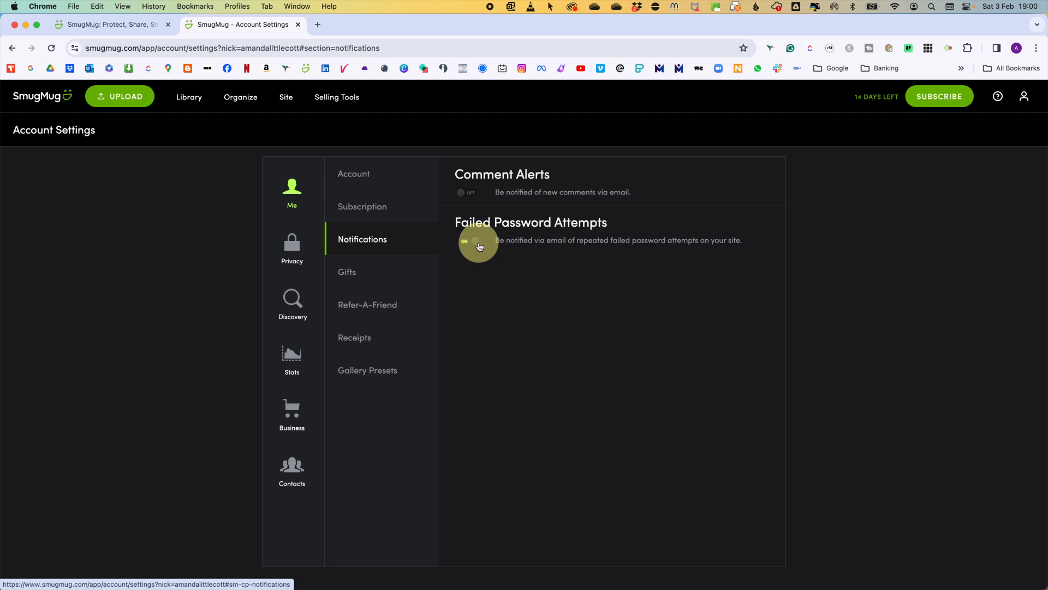
left_click(478, 241)
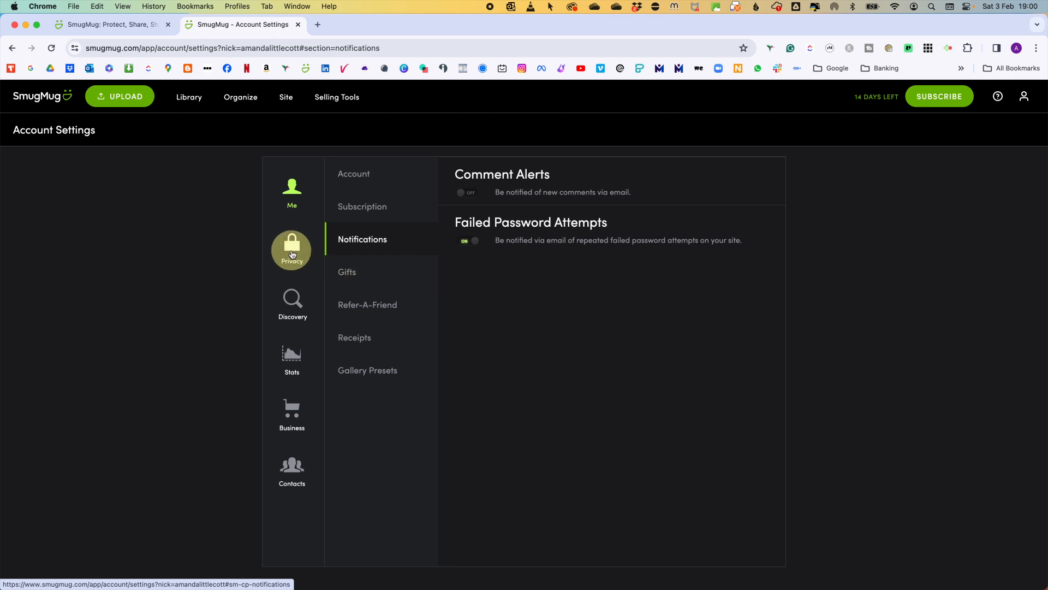
Step: In Privacy settings, switch the RSS Feeds toggle Off
left_click(291, 251)
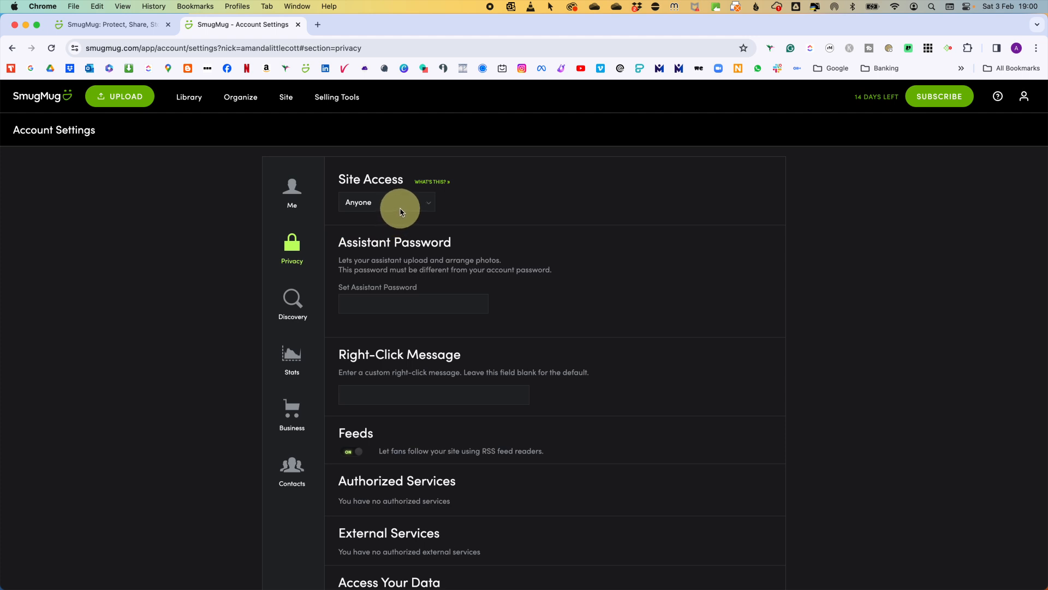
mouse_move(465, 455)
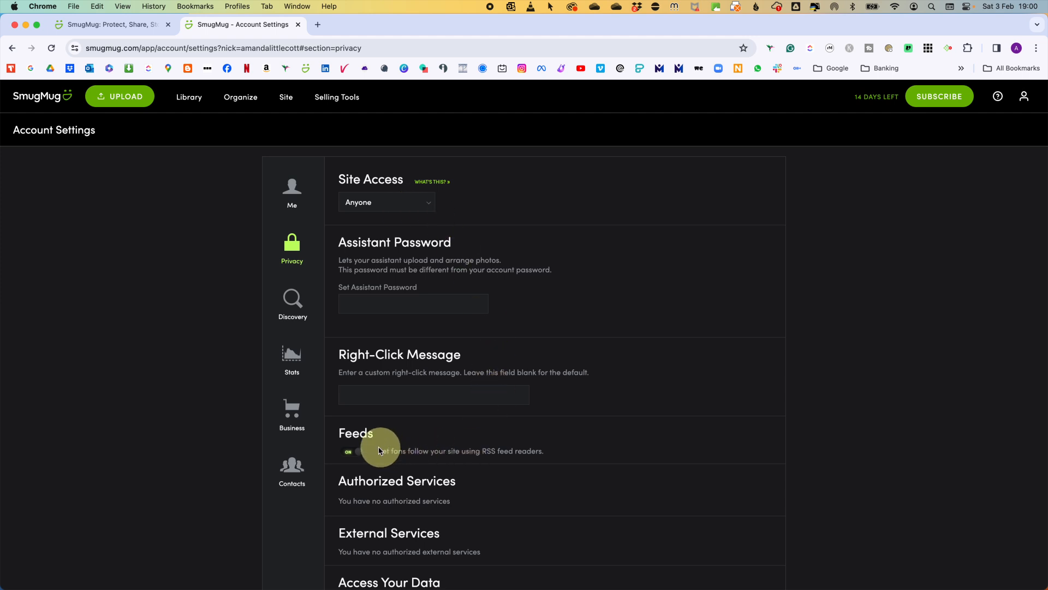
left_click(348, 450)
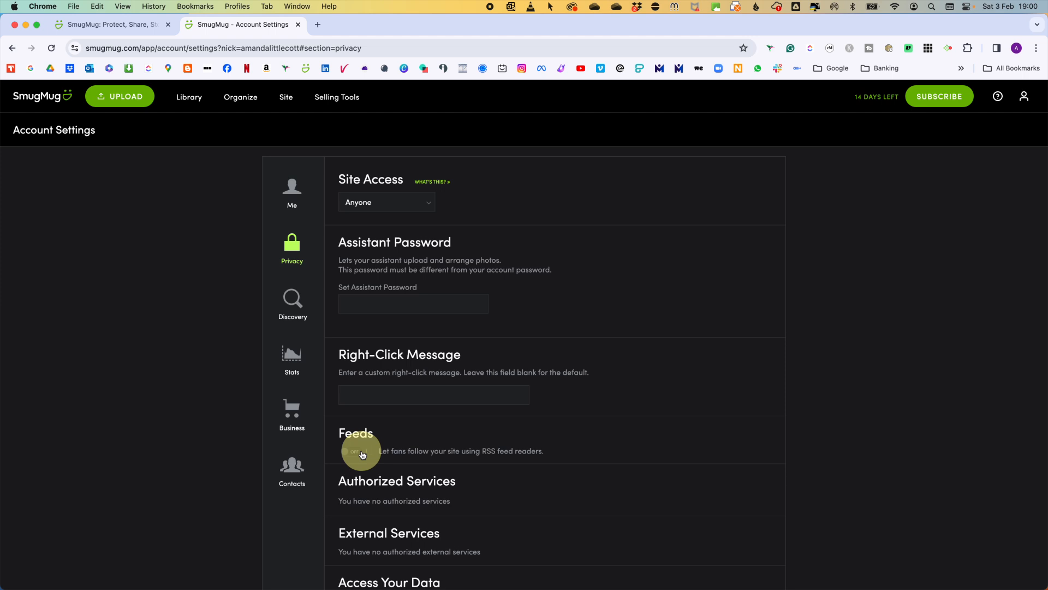
mouse_move(303, 306)
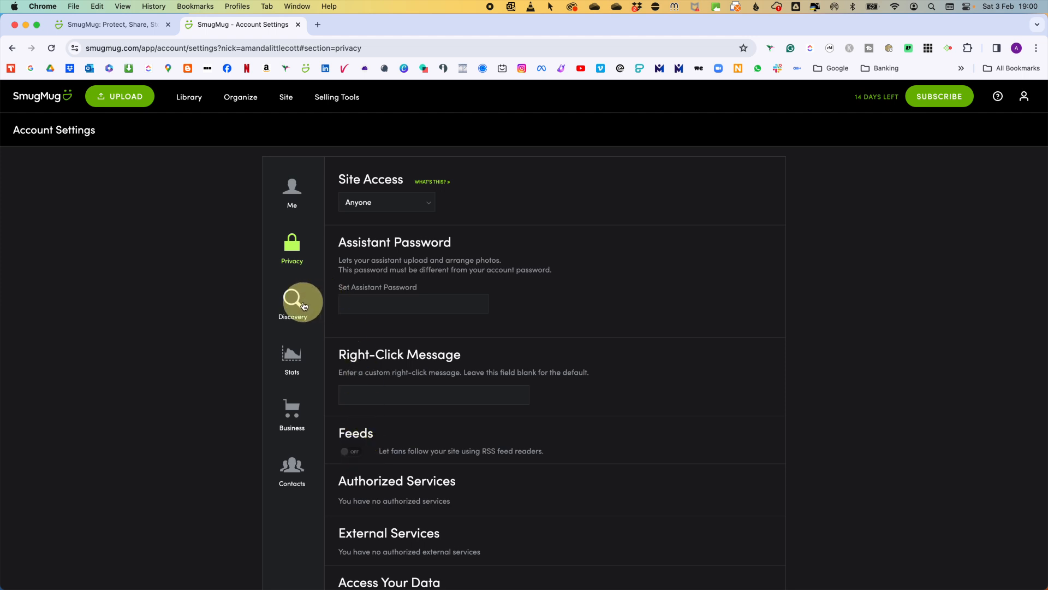
Step: Set Google visibility to No, SmugMug search to 'Find me by name only', and enable filename keywording
left_click(292, 298)
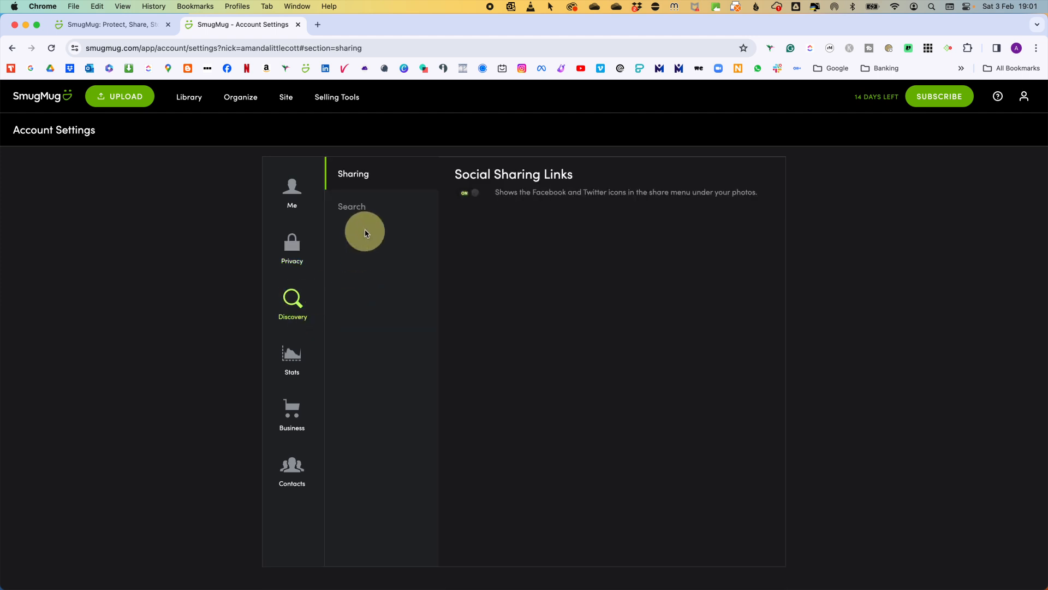
left_click(351, 206)
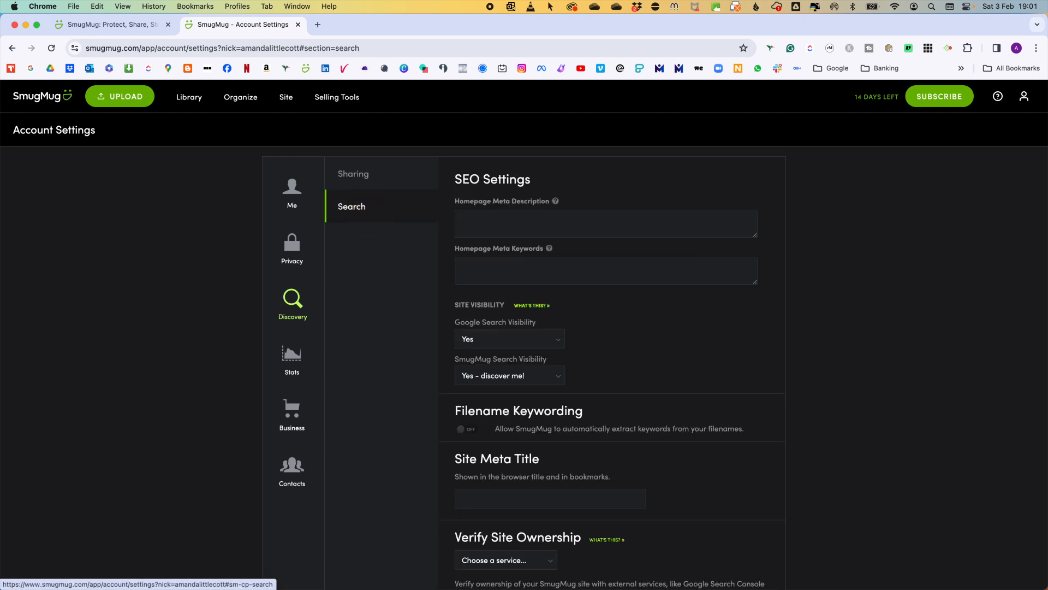
mouse_move(628, 376)
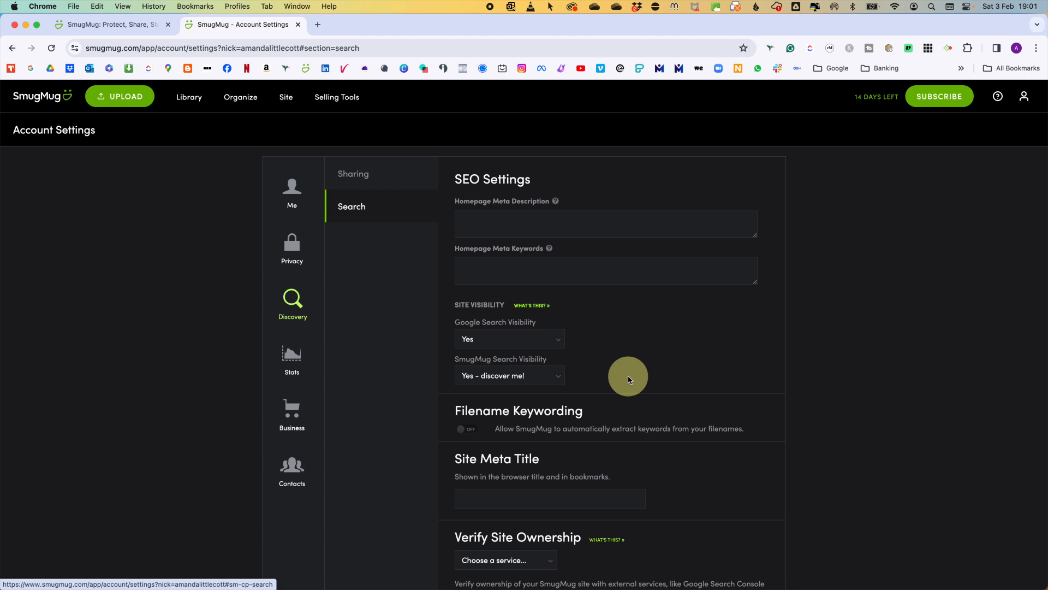
mouse_move(488, 311)
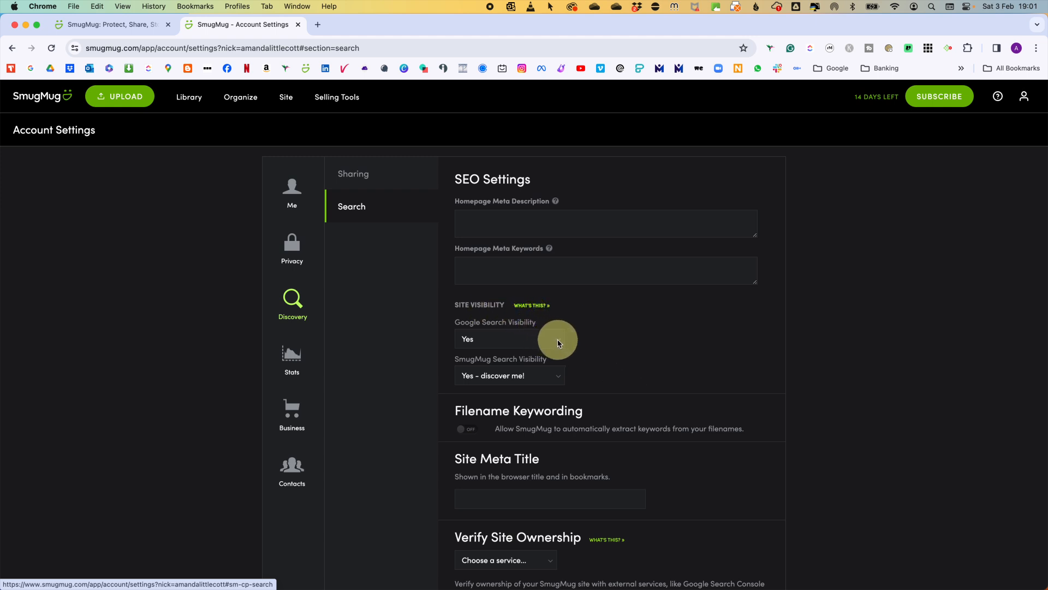
left_click(509, 339)
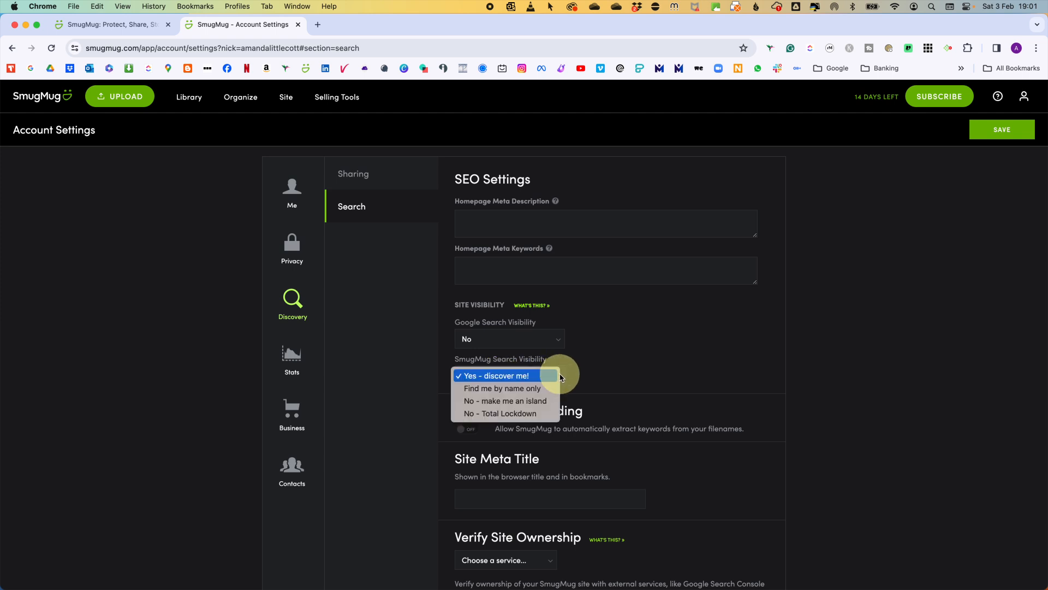
mouse_move(502, 388)
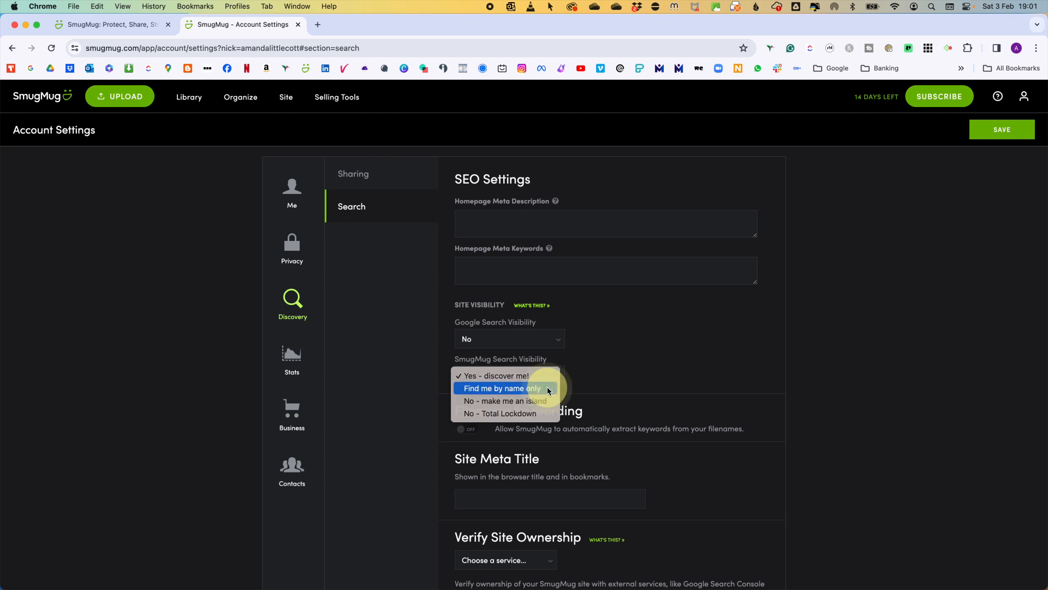
left_click(501, 387)
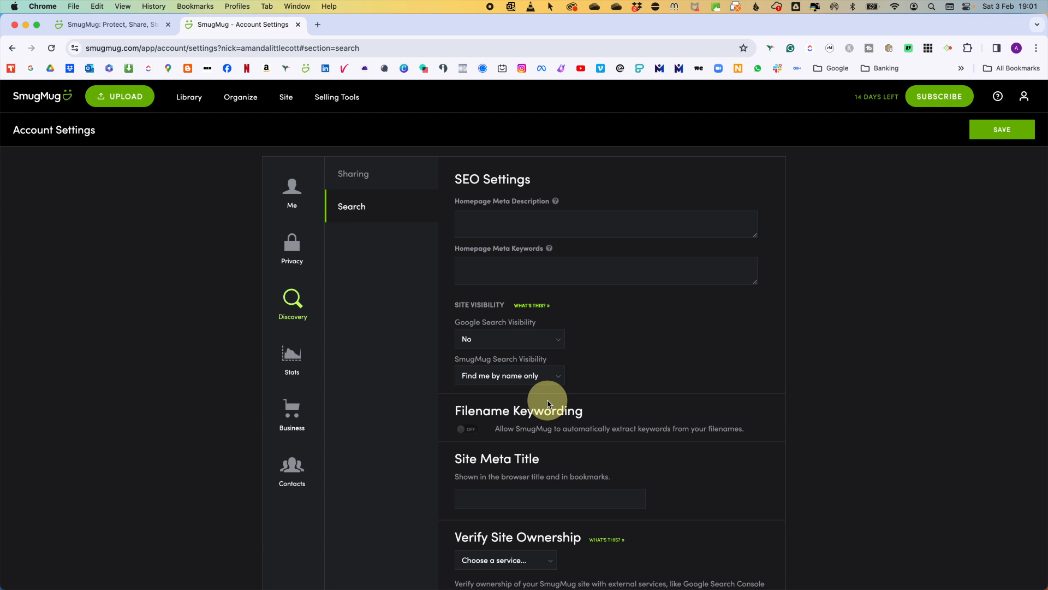
left_click(462, 429)
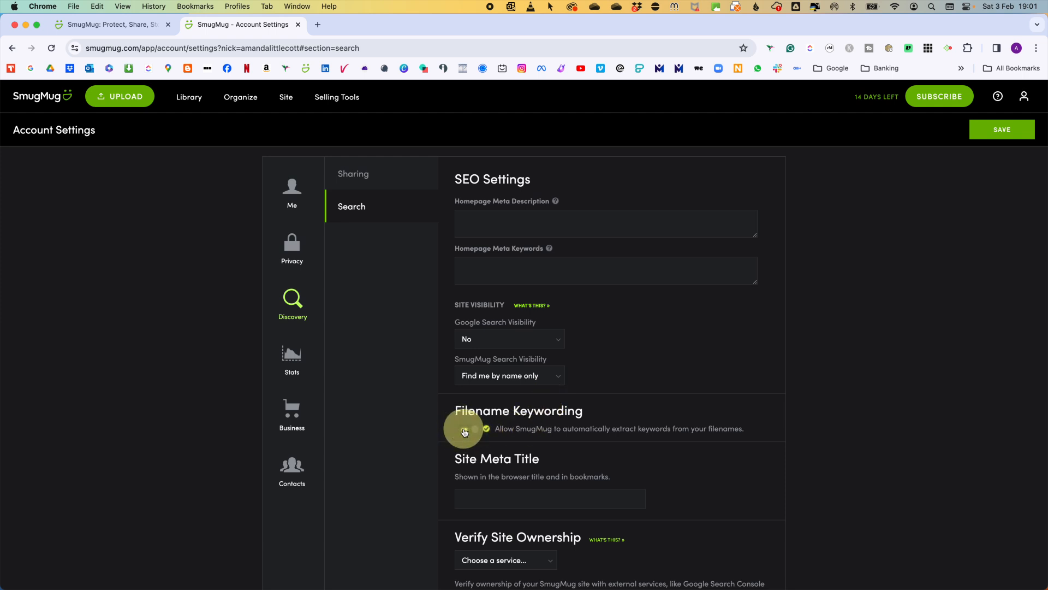
left_click(464, 428)
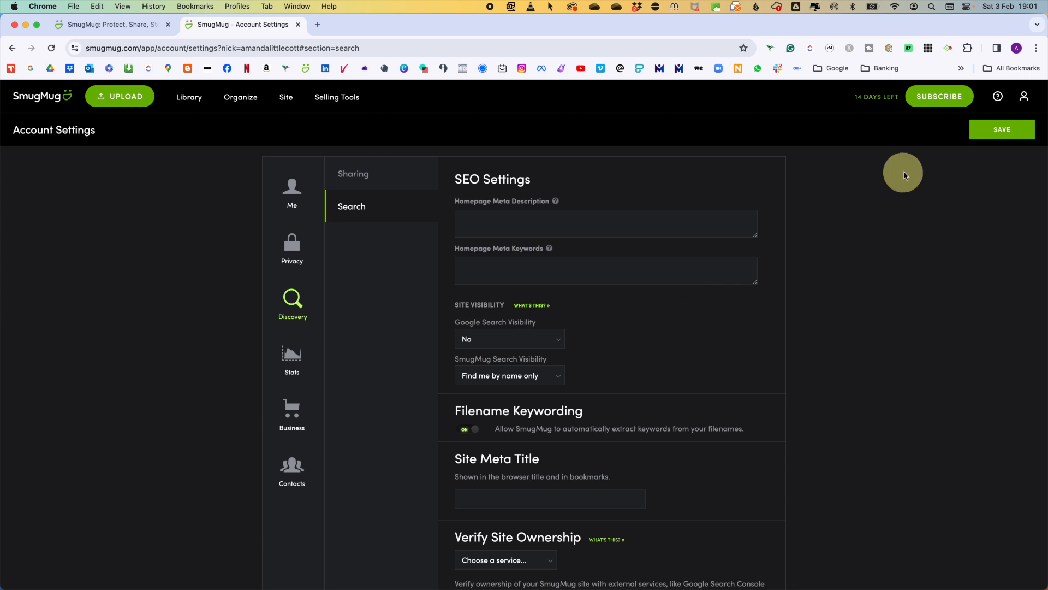
Step: Save the search settings and return to the Organizer's Site Homepage view
left_click(1001, 129)
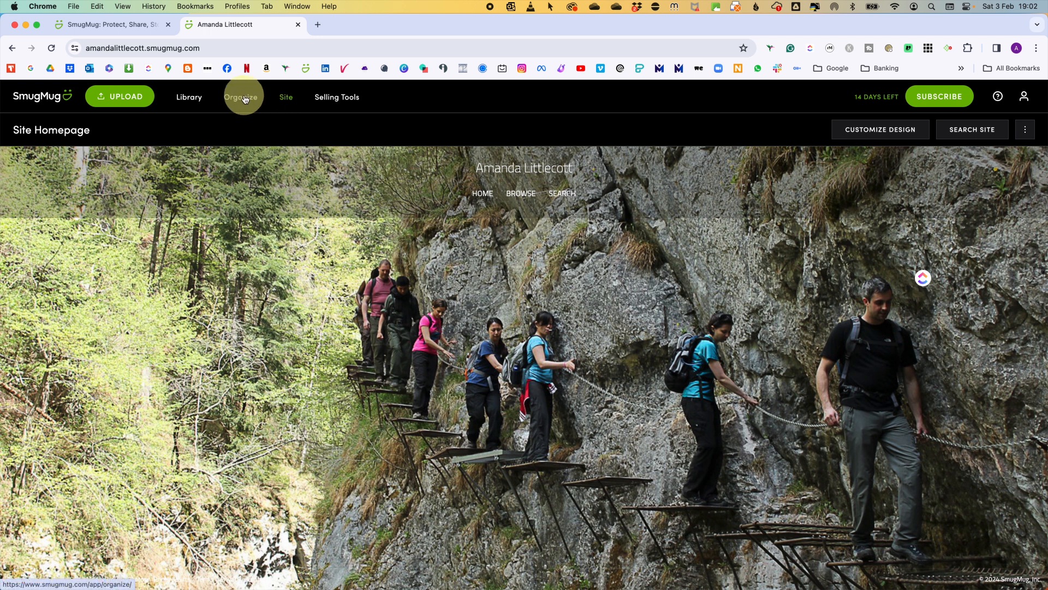
left_click(242, 96)
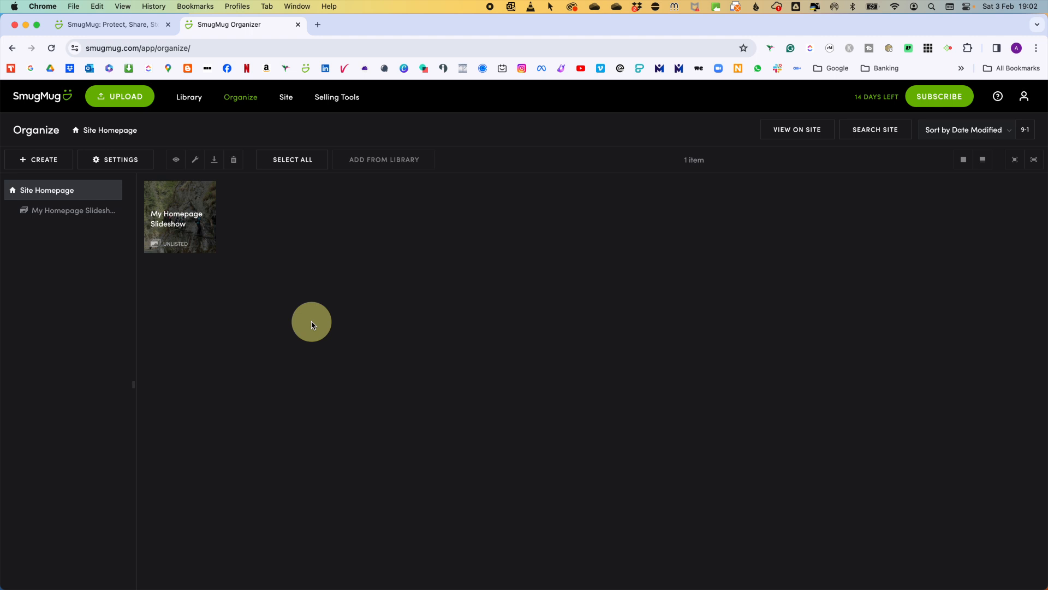
mouse_move(315, 325)
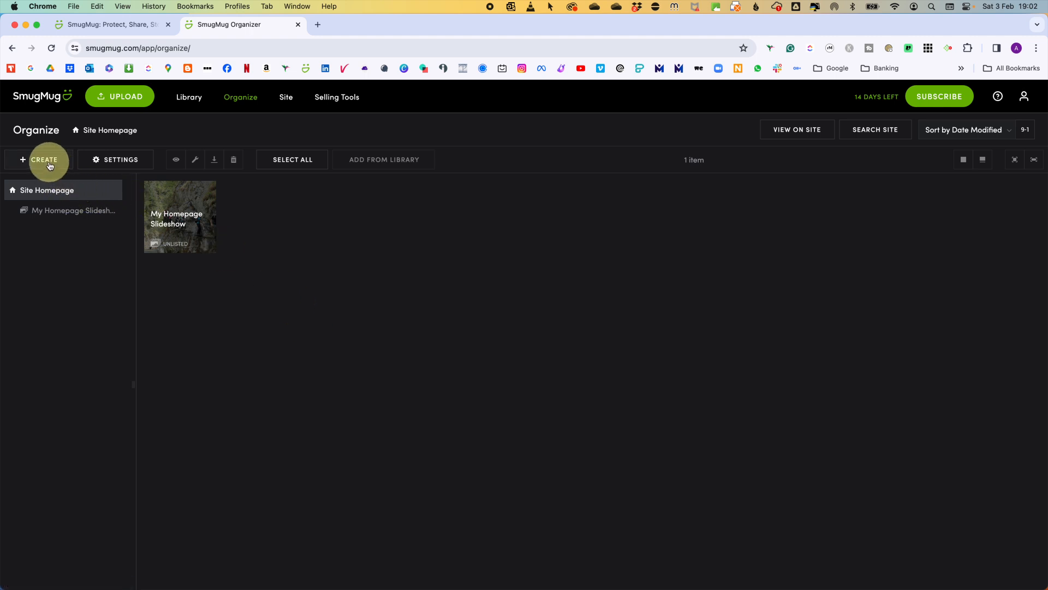
Step: Create a folder titled 'All Pictures' under the Site Homepage
left_click(43, 159)
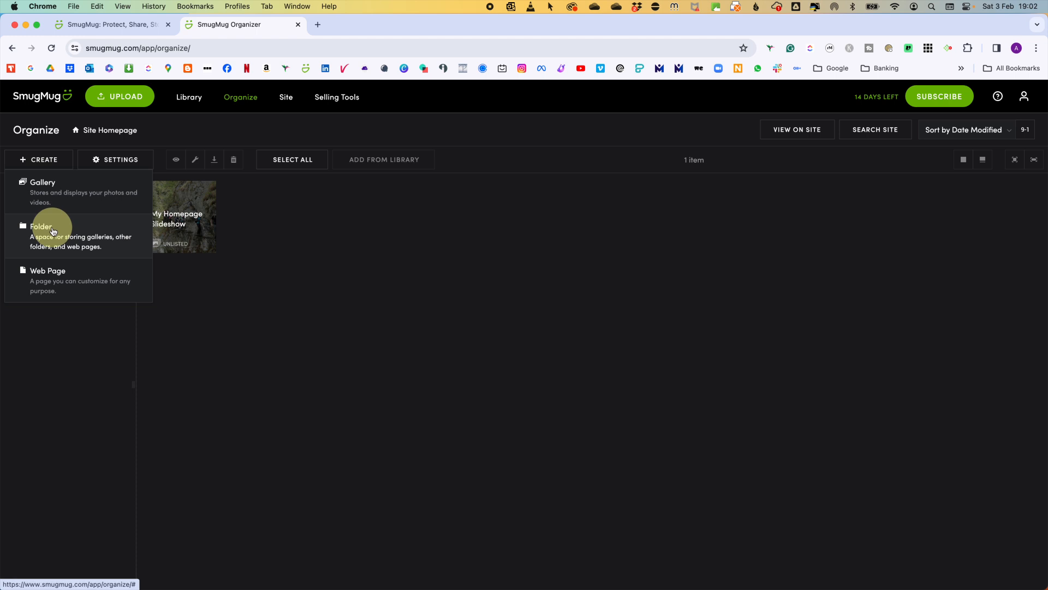
left_click(41, 226)
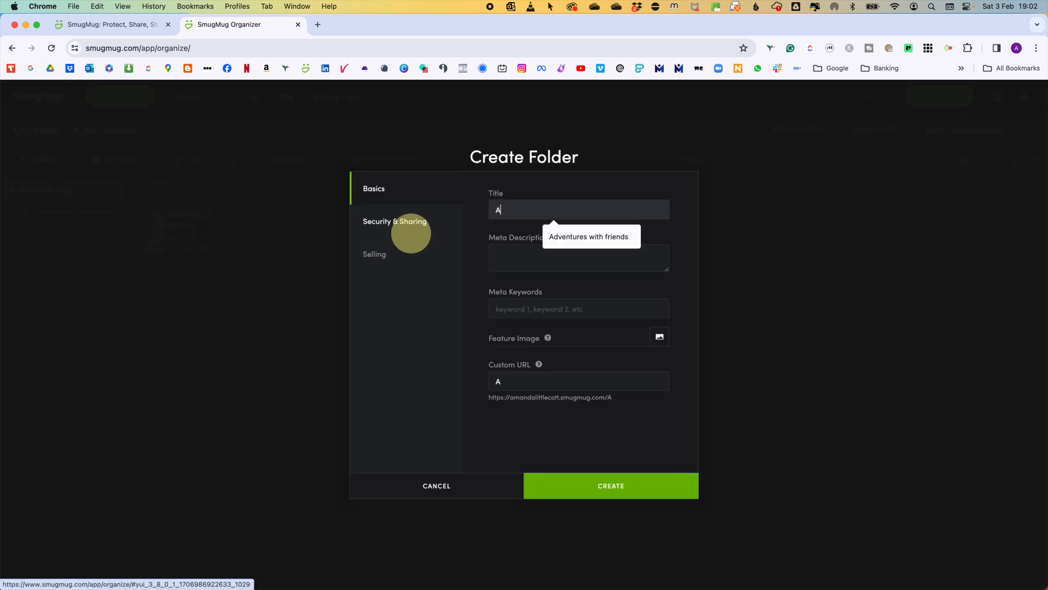
type("ll Pictures")
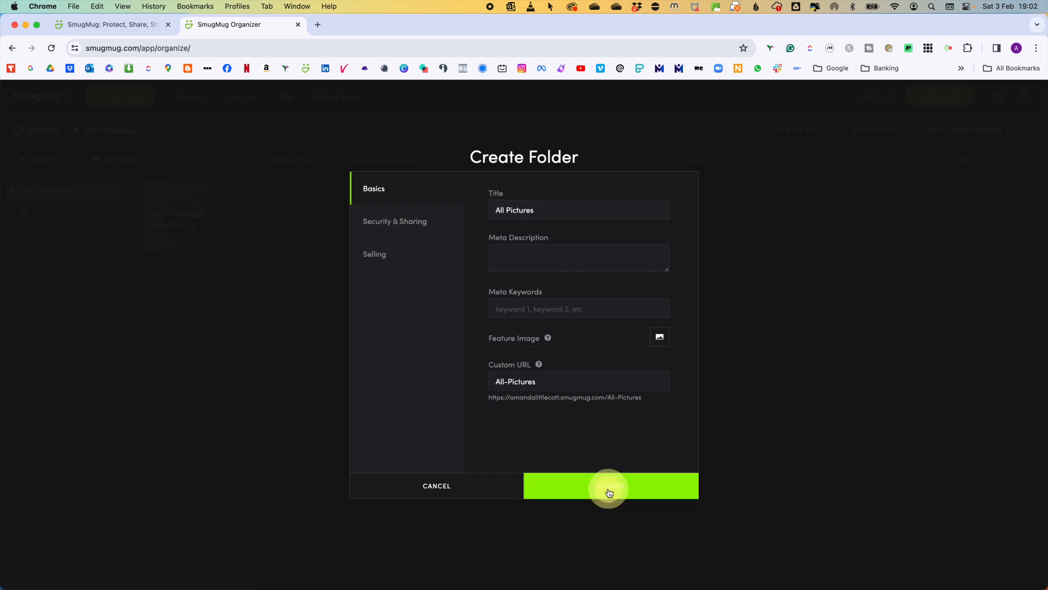
left_click(610, 486)
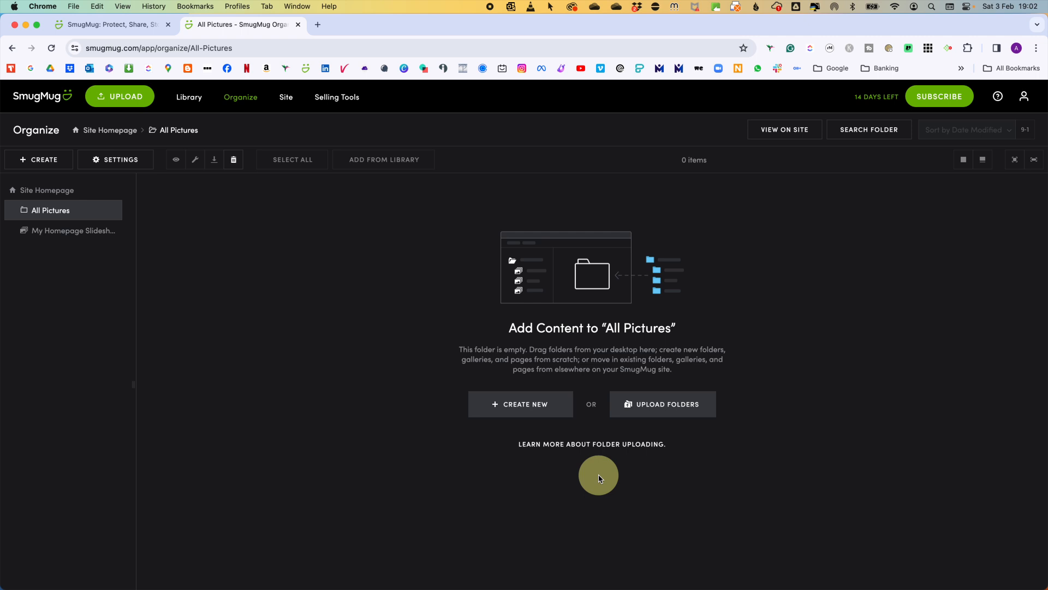
Step: Upload the photo folders (2020s to 1980s and 1. Adventures) into All Pictures
left_click(662, 404)
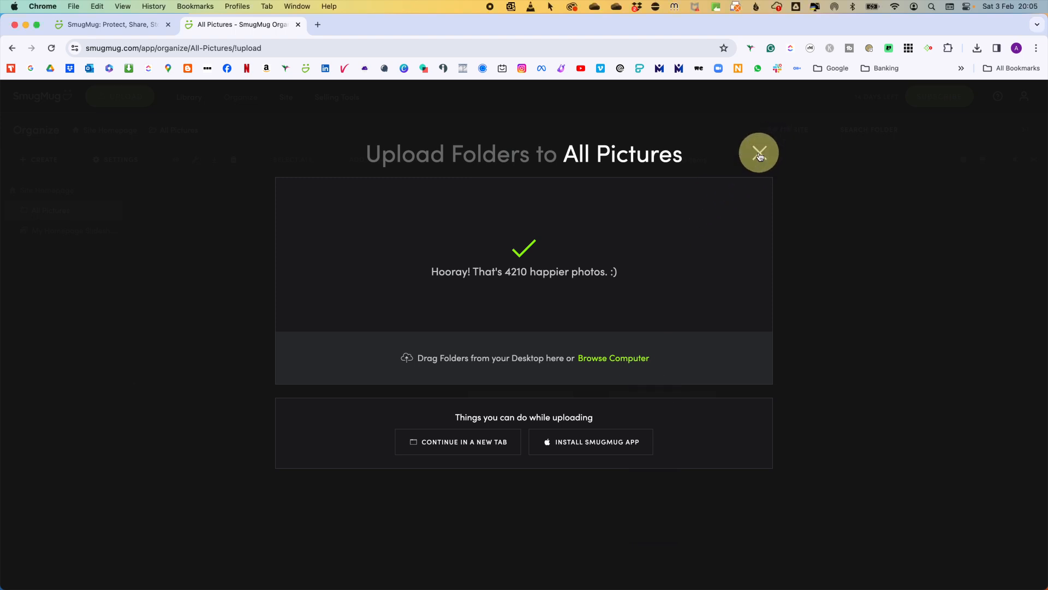
left_click(758, 153)
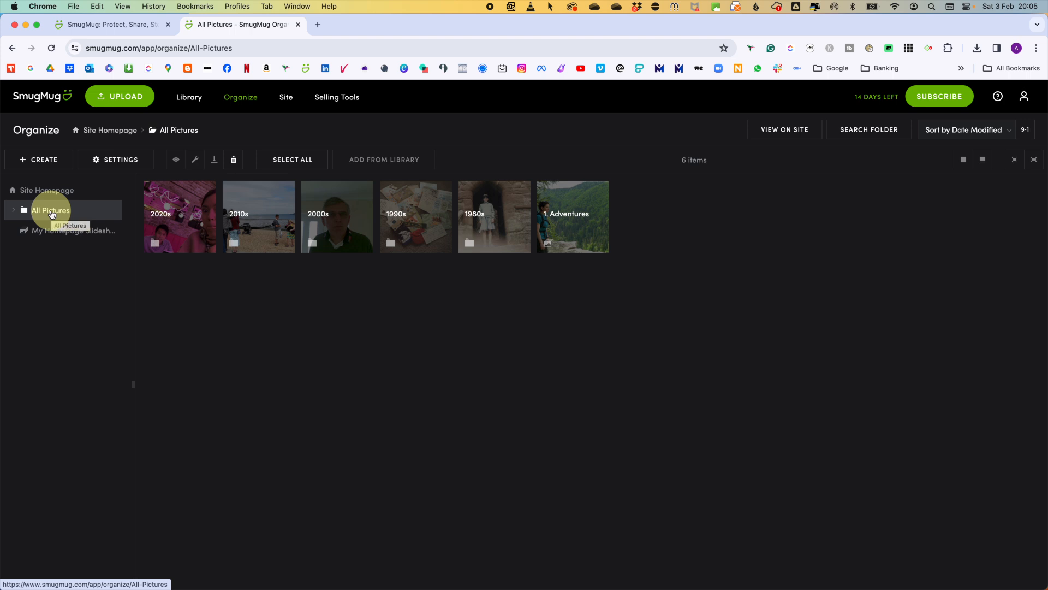
left_click(121, 158)
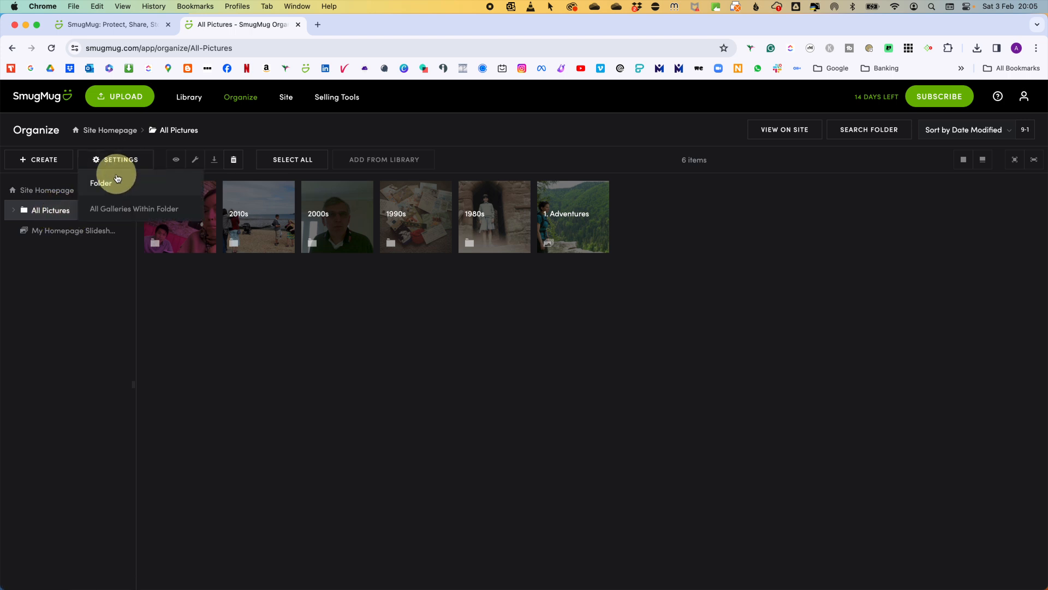
left_click(101, 183)
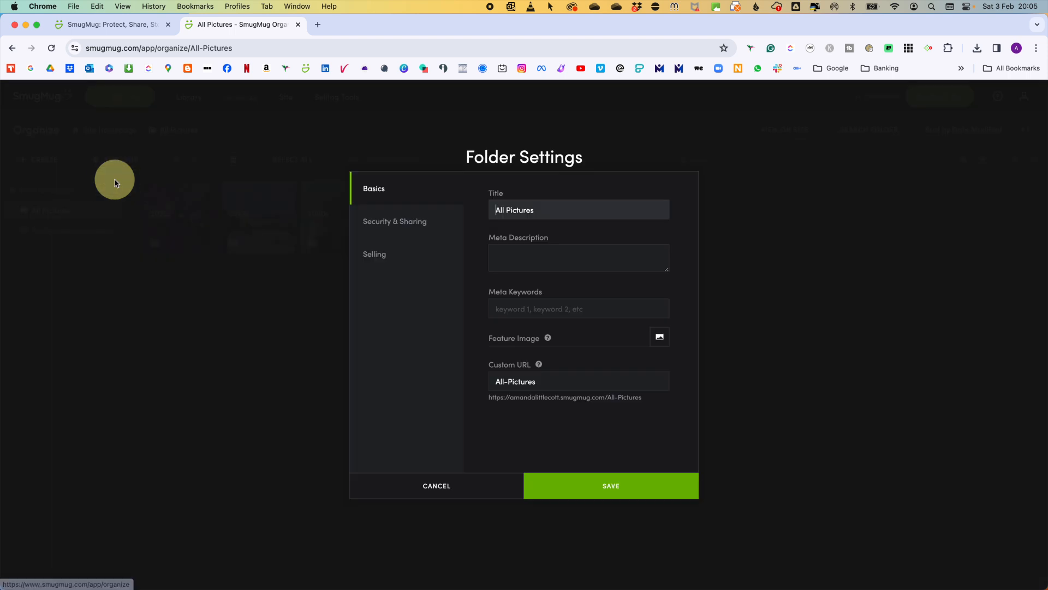
left_click(394, 221)
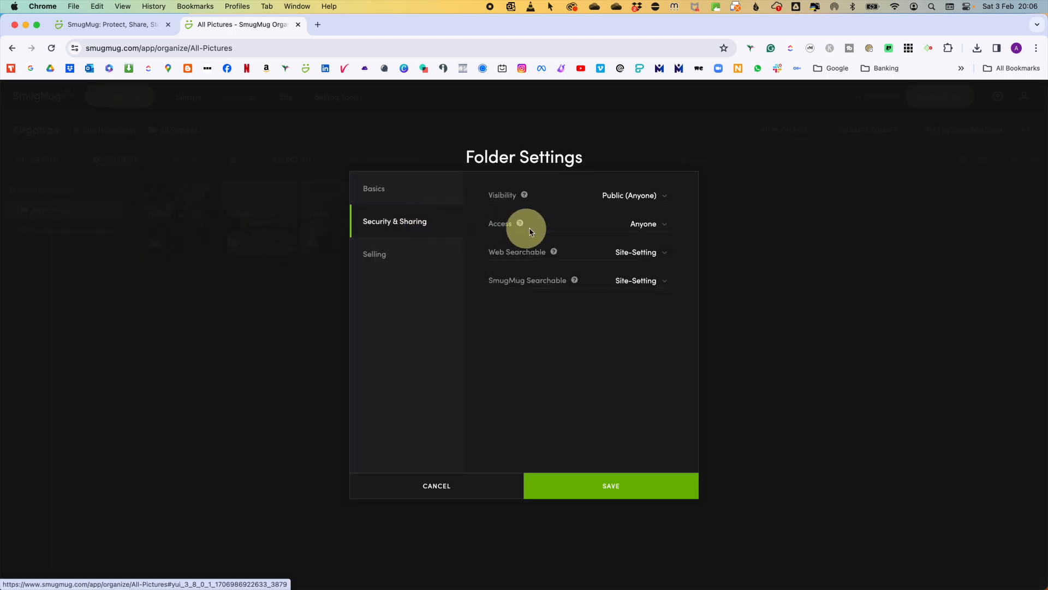
left_click(644, 223)
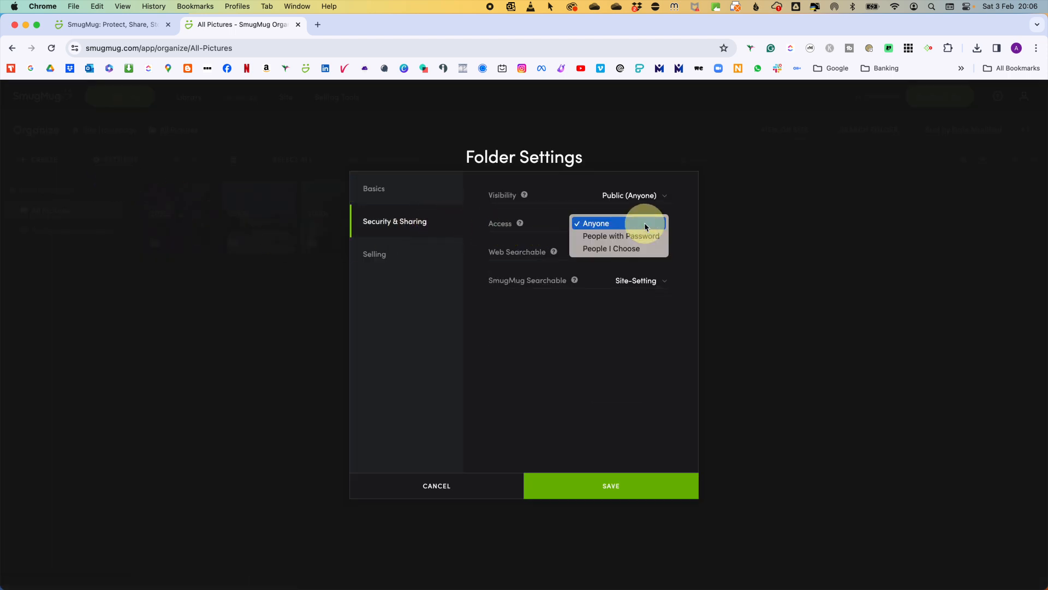
left_click(617, 236)
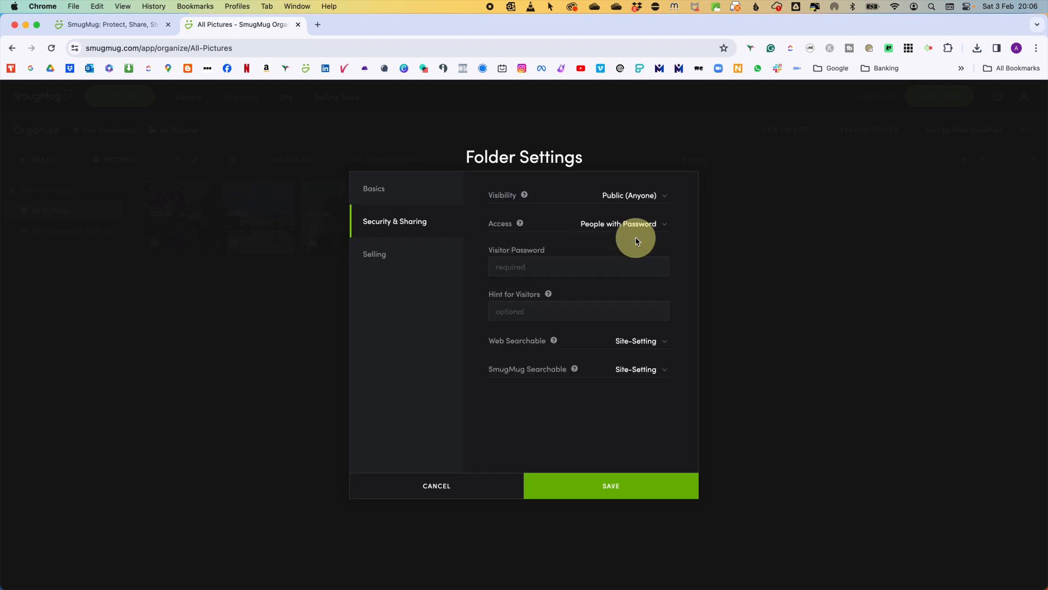
left_click(575, 266)
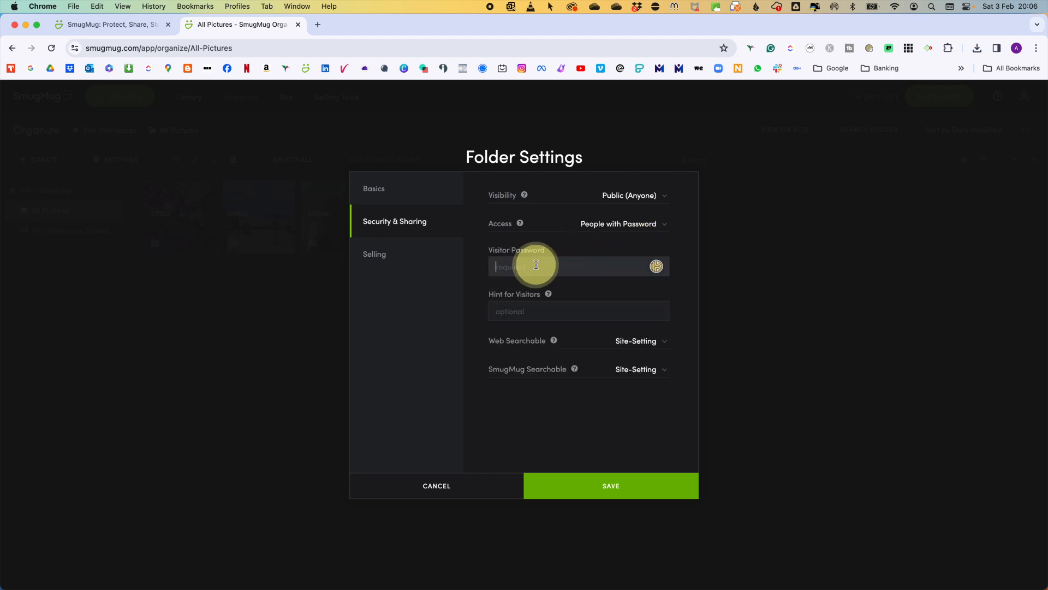
type("password")
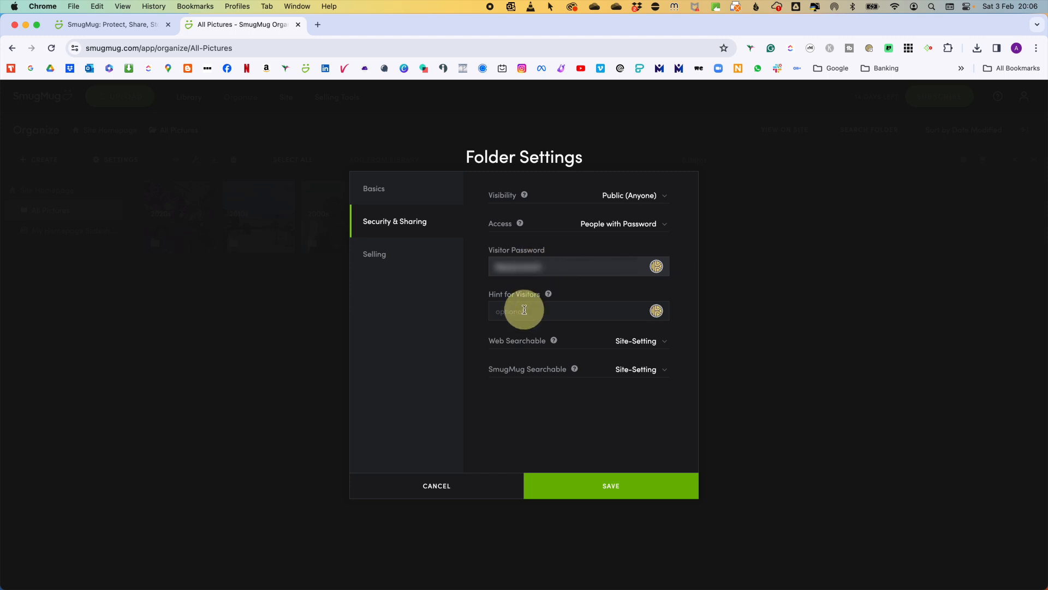
type("You know what it is...")
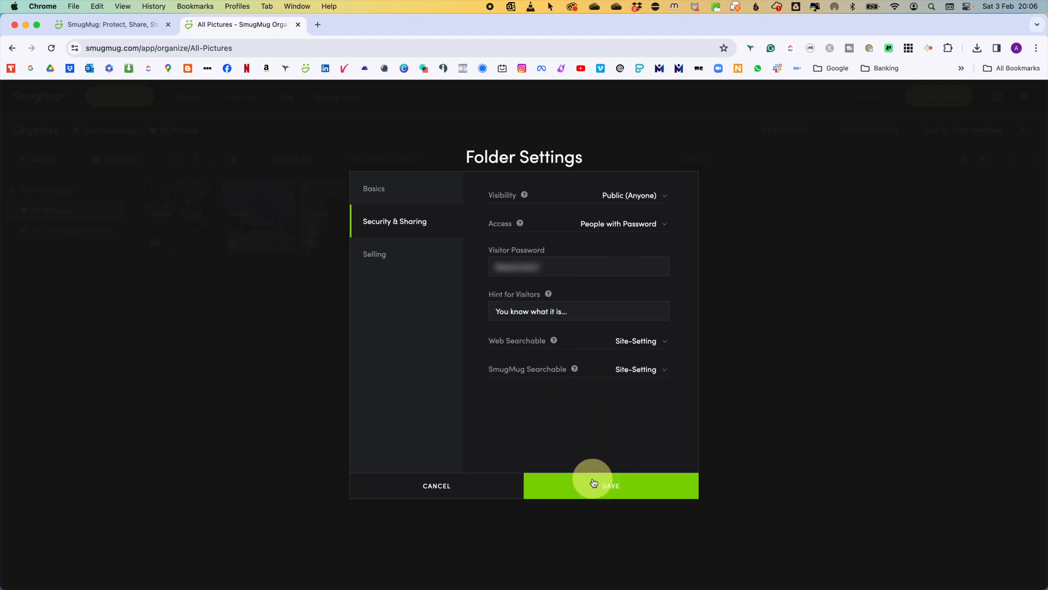
left_click(610, 485)
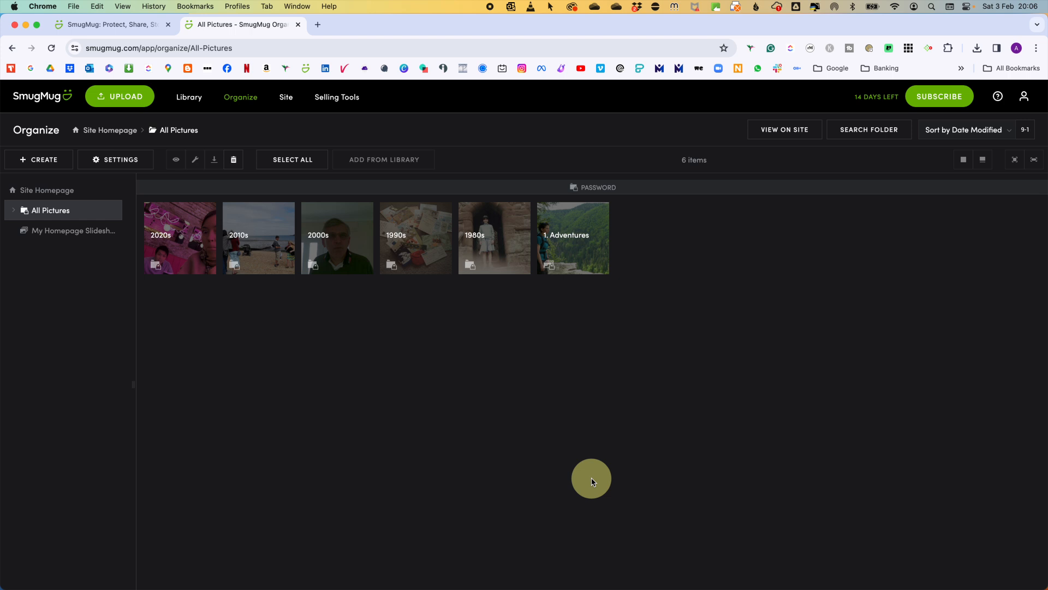
mouse_move(80, 257)
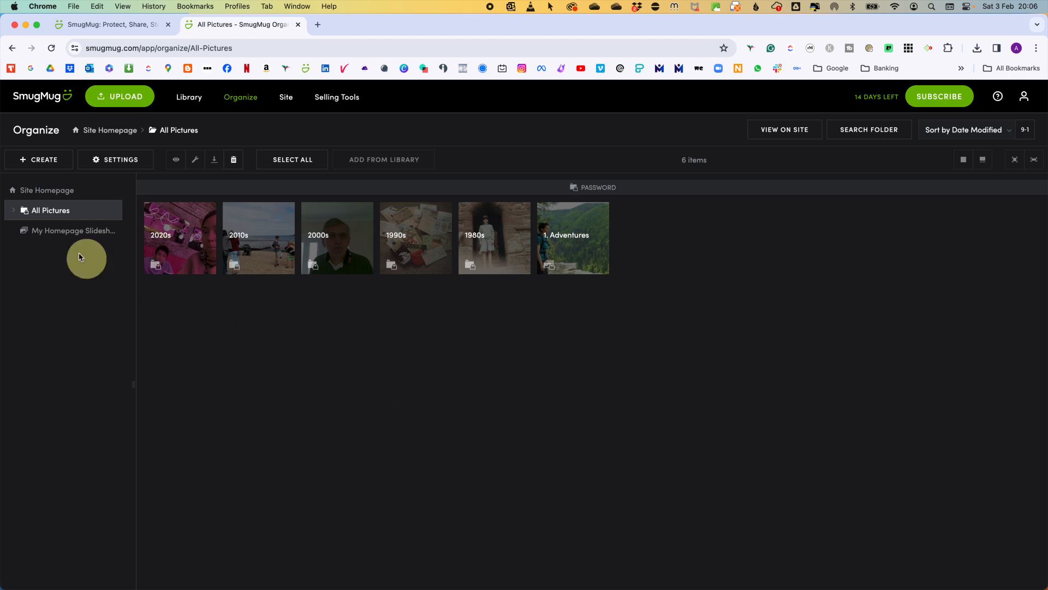
Step: Expand All Pictures to show the 2020s–1980s folders and the 1. Adventures gallery
left_click(13, 210)
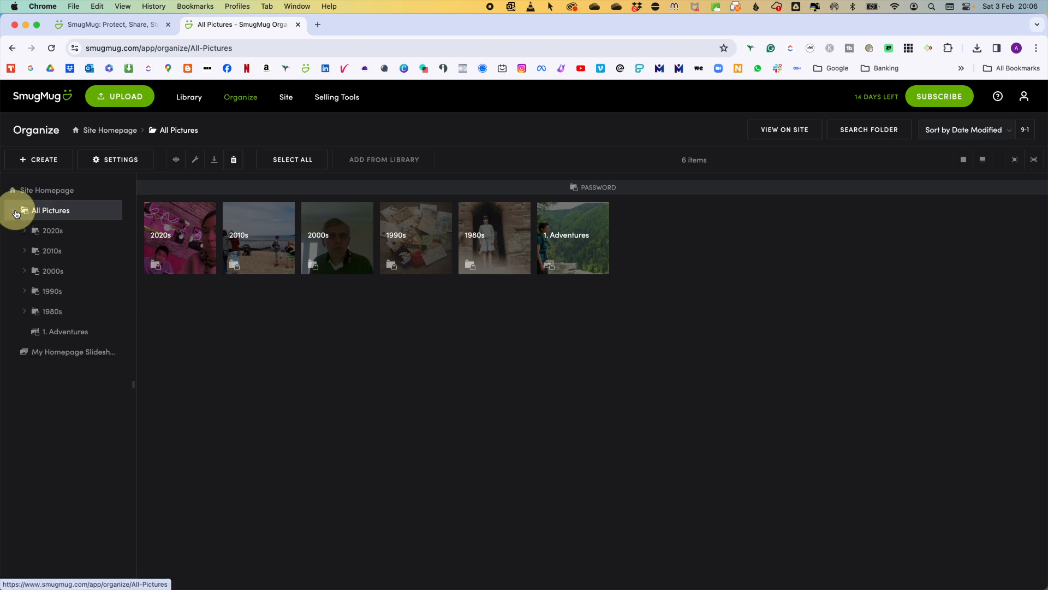